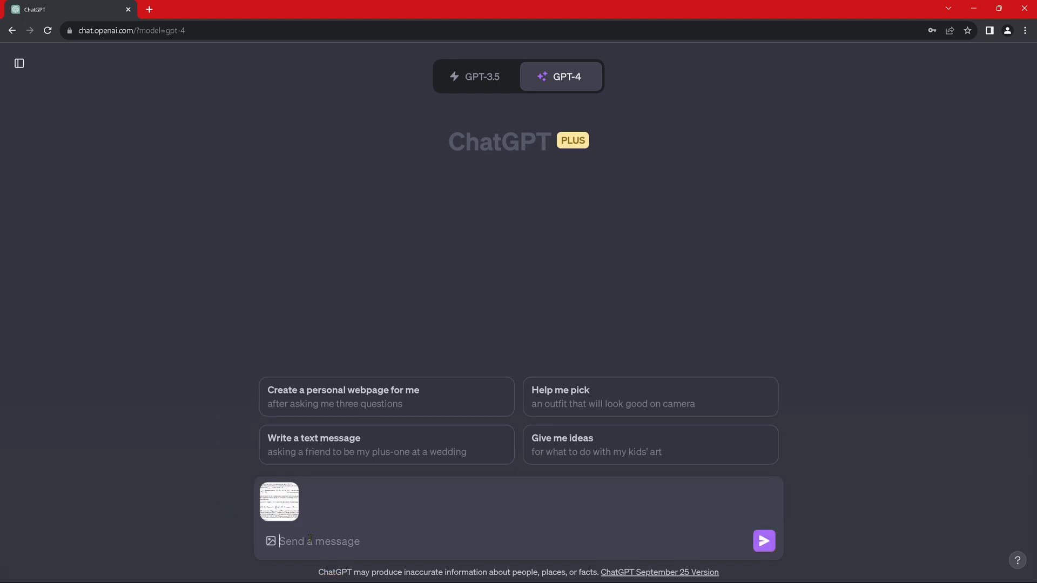
Send GPT-4 the equation image with 'explain the mathematical content of the Ai algo to me in detail'.
{"action": "type", "text": "explain the mathematical content of the Ai algo to me in detail"}
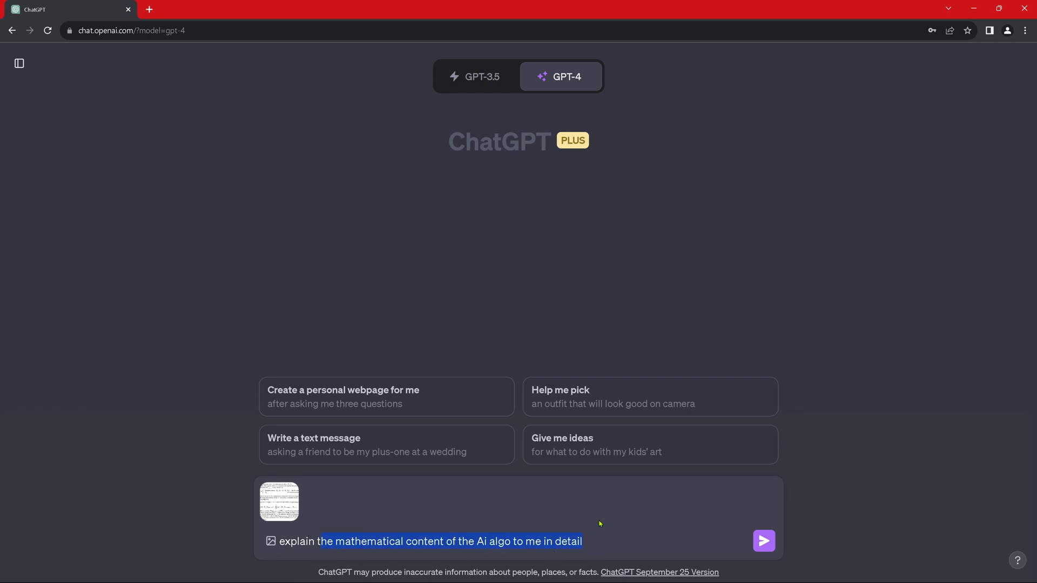
{"action": "left_click", "coordinate": [763, 542]}
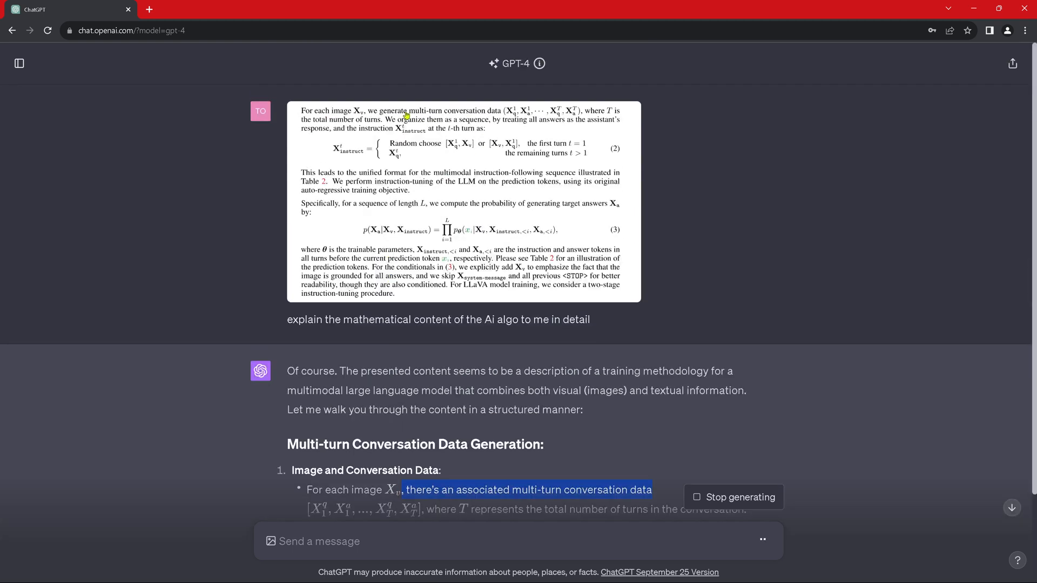
{"action": "mouse_move", "coordinate": [353, 139]}
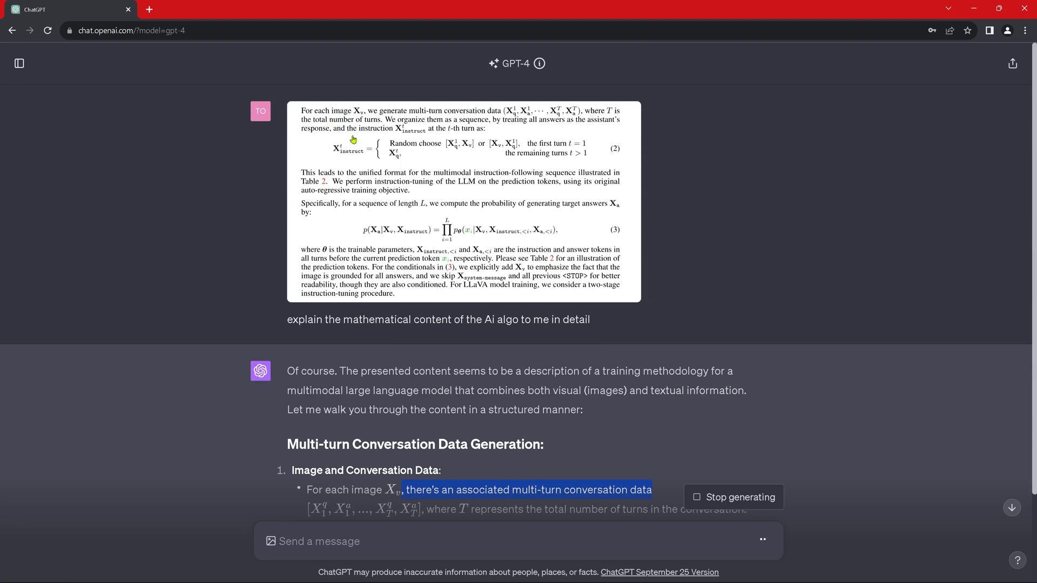
Scroll down to follow GPT-4's reply on multi-turn conversation data as it generates.
{"action": "scroll", "scroll_direction": "down", "scroll_amount": 3}
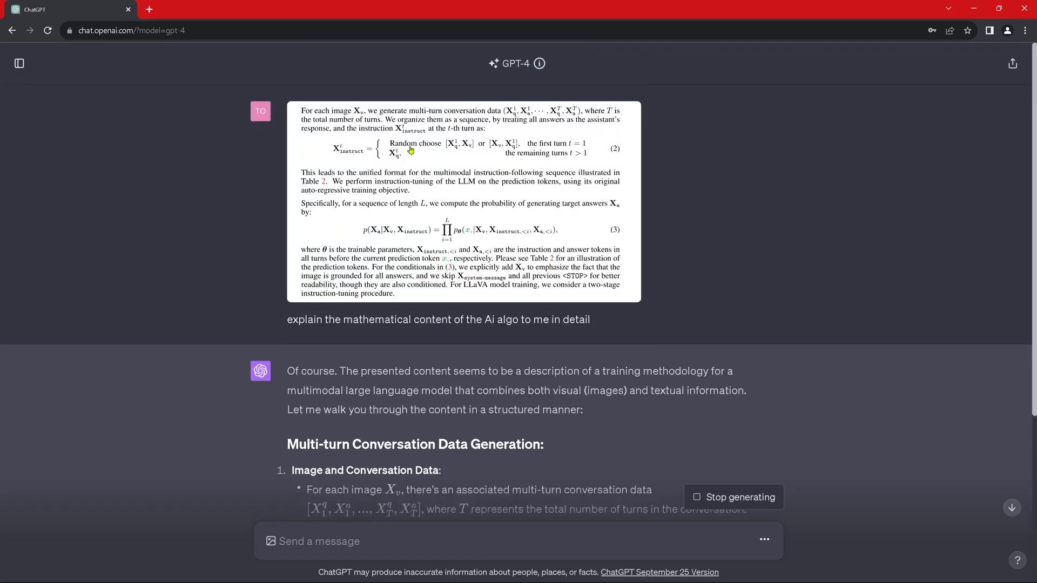
{"action": "mouse_move", "coordinate": [408, 157]}
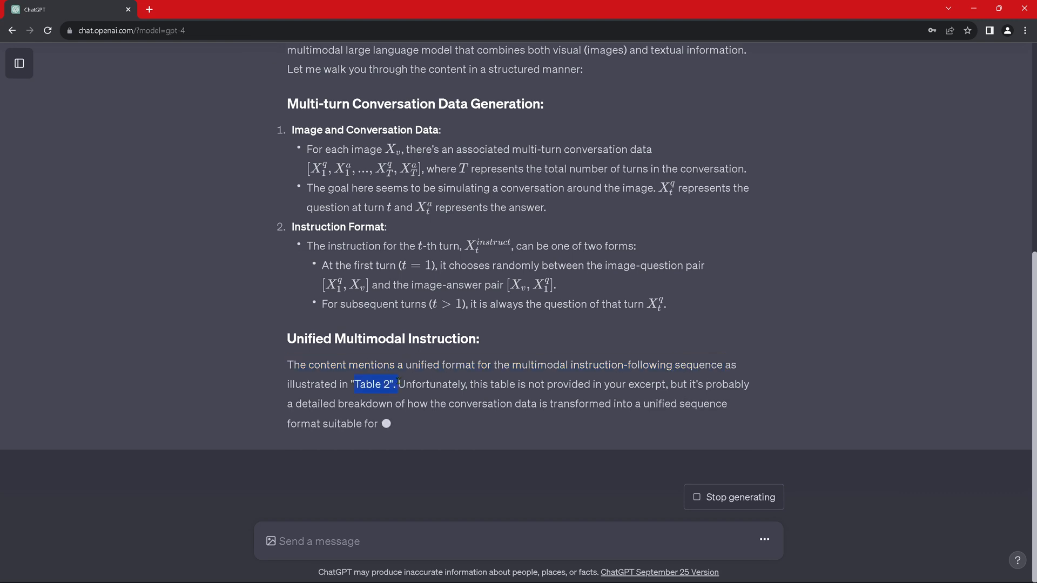
Follow the generating reply from Unified Multimodal Instruction into its Training Objective section.
{"action": "scroll", "scroll_direction": "down", "scroll_amount": 3}
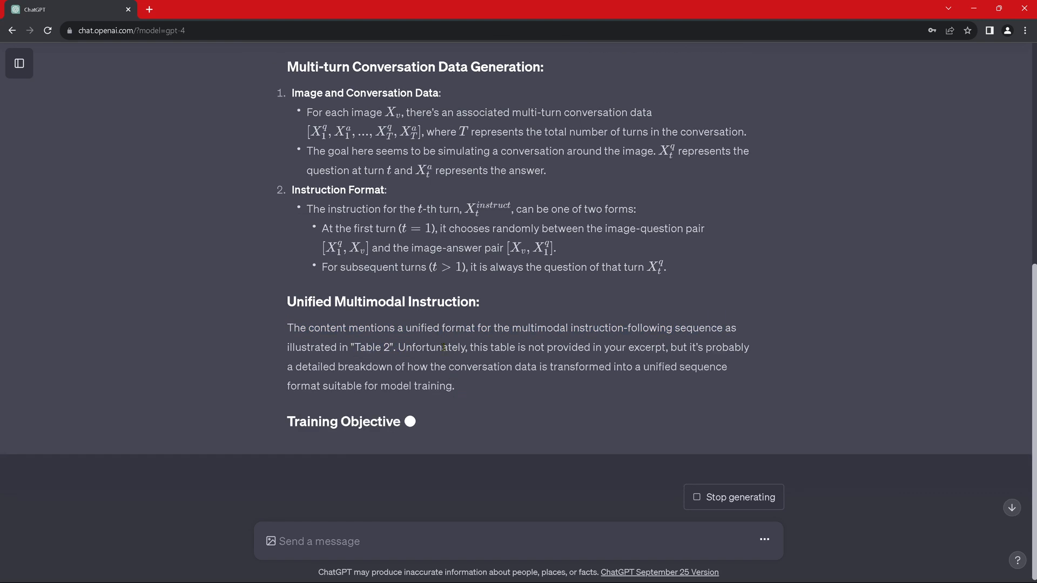
{"action": "left_click_drag", "start_coordinate": [441, 347], "coordinate": [687, 347]}
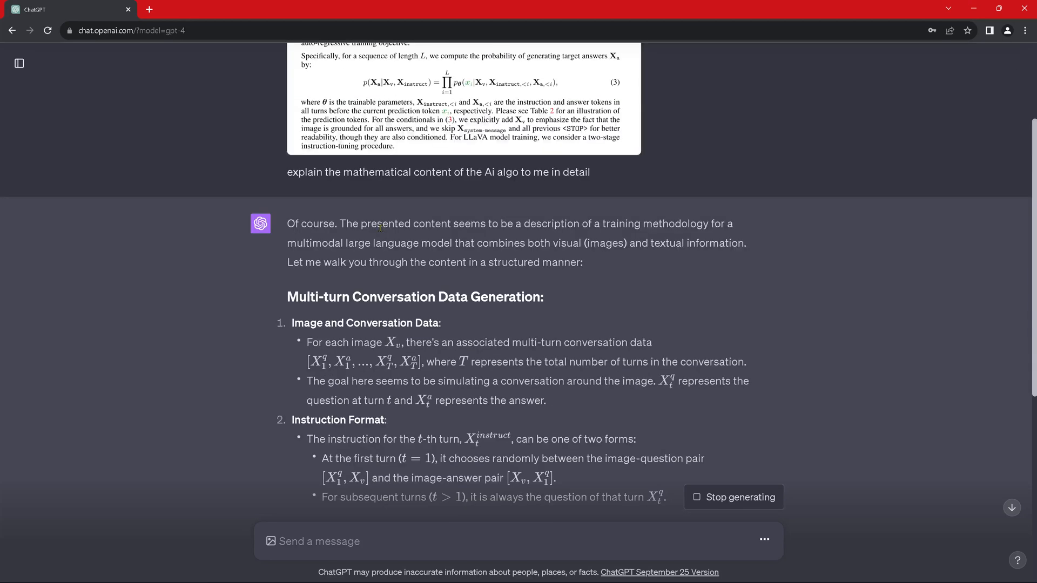
{"action": "scroll", "scroll_direction": "down", "scroll_amount": 3}
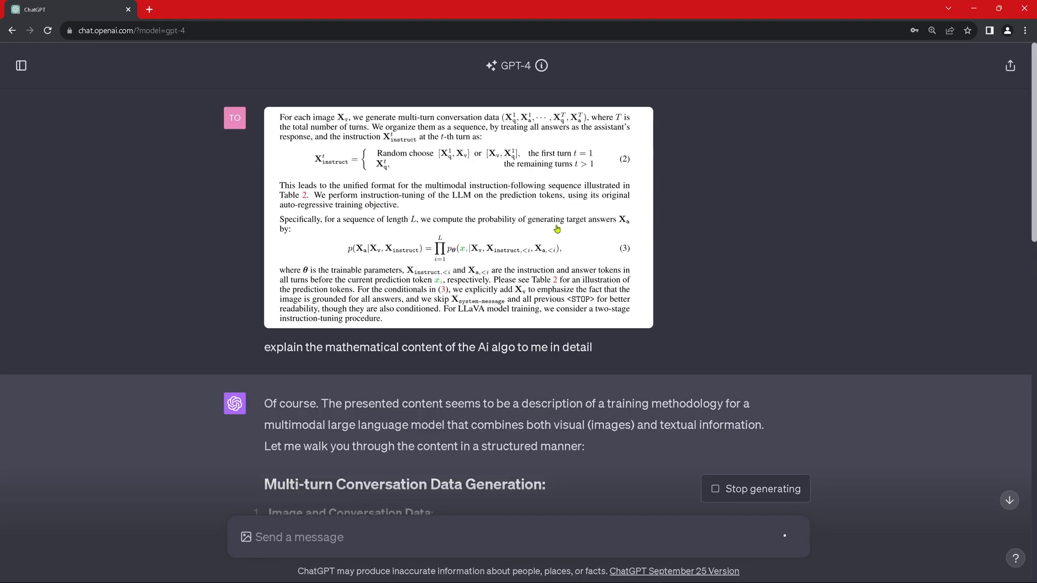
{"action": "mouse_move", "coordinate": [560, 204]}
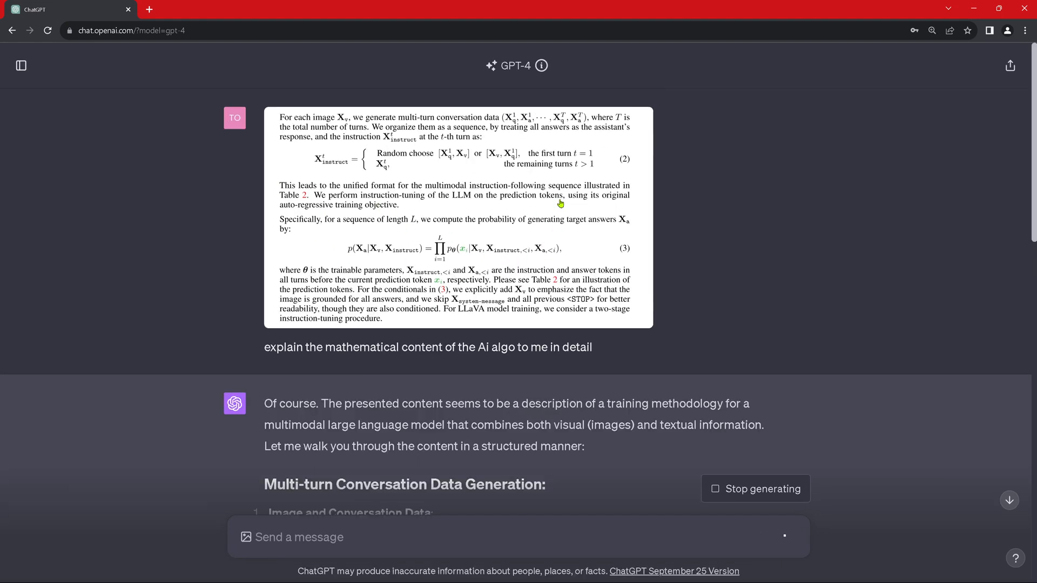
Highlight the instruction and answer token definitions and the parameterized probability distribution explanation.
{"action": "scroll", "scroll_direction": "down", "scroll_amount": 3}
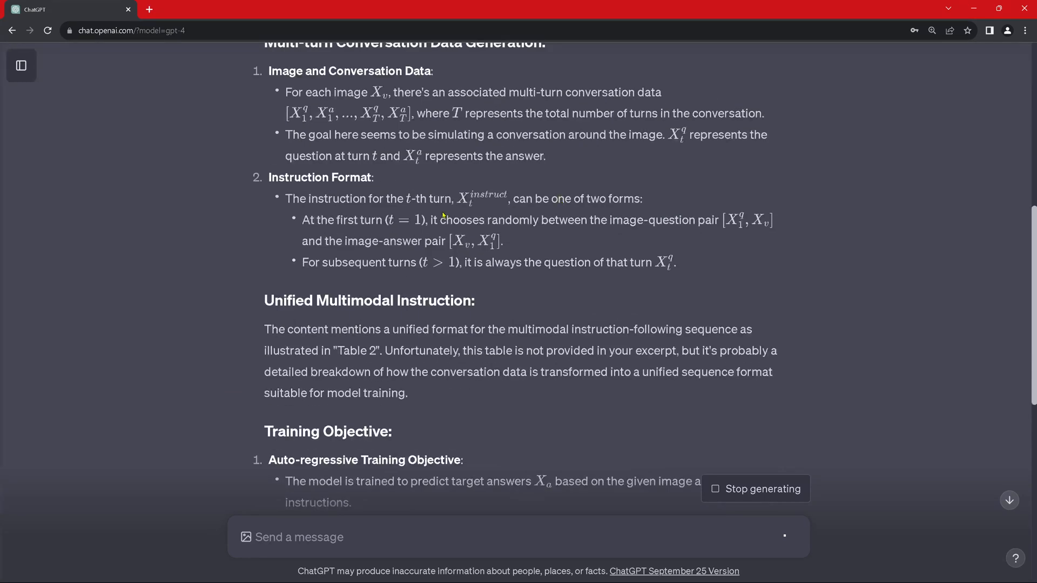
{"action": "scroll", "scroll_direction": "down", "scroll_amount": 3}
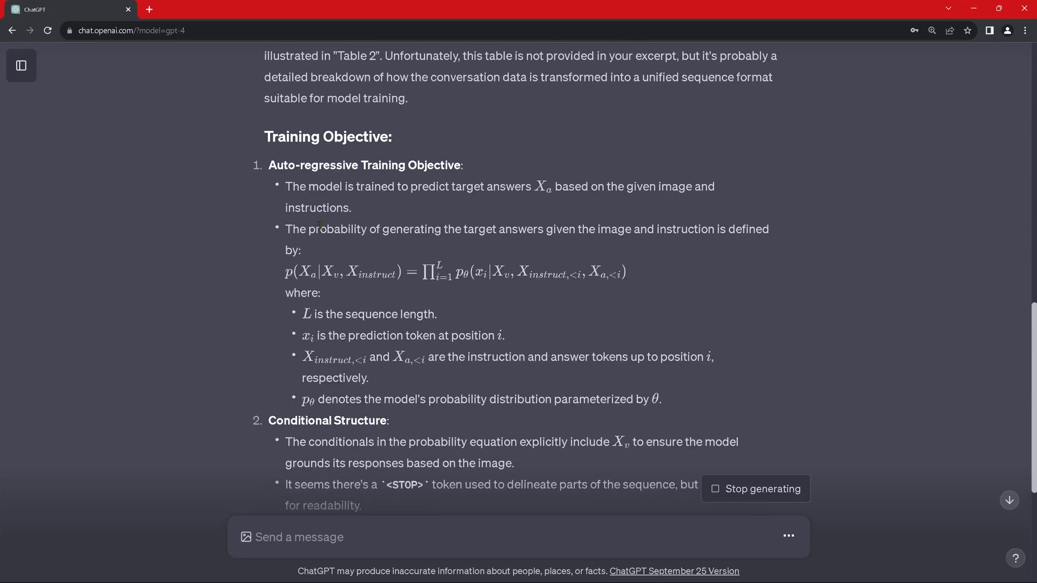
{"action": "left_click_drag", "start_coordinate": [318, 229], "coordinate": [545, 229]}
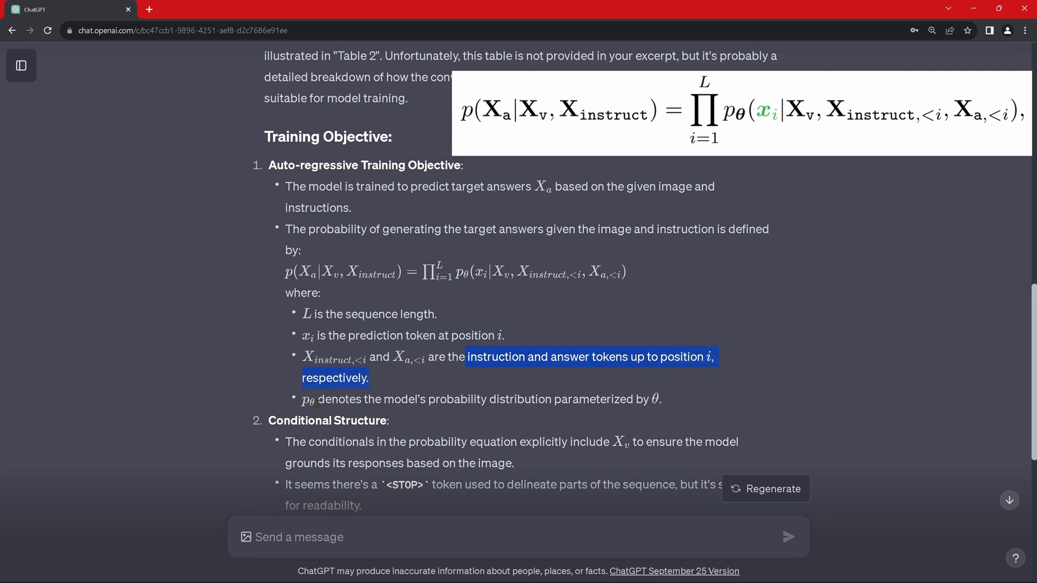
{"action": "left_click_drag", "start_coordinate": [317, 399], "coordinate": [567, 399]}
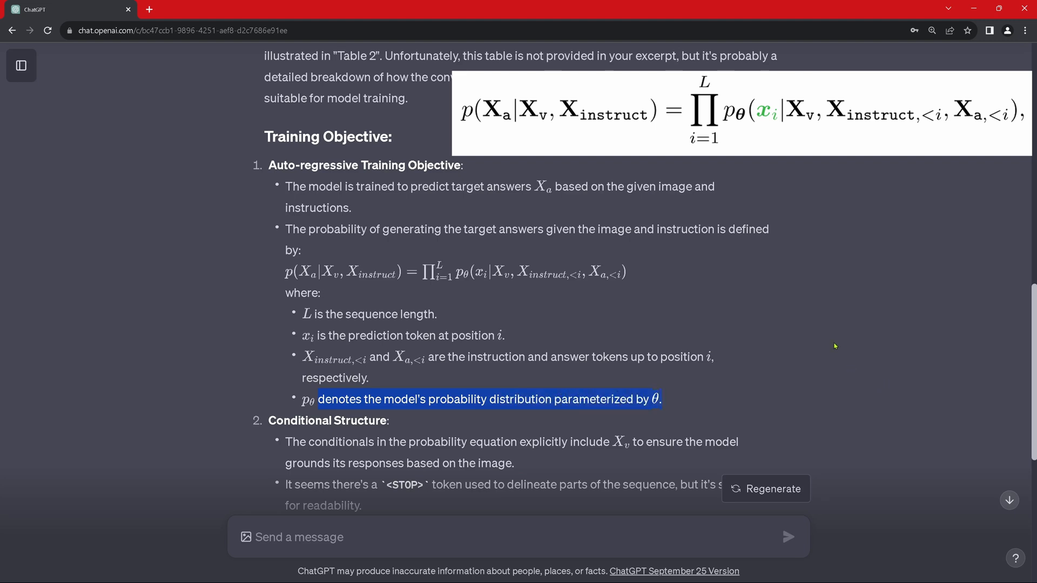
Highlight the STOP token sentence and the whole Alternative Viewpoints paragraph.
{"action": "scroll", "scroll_direction": "down", "scroll_amount": 3}
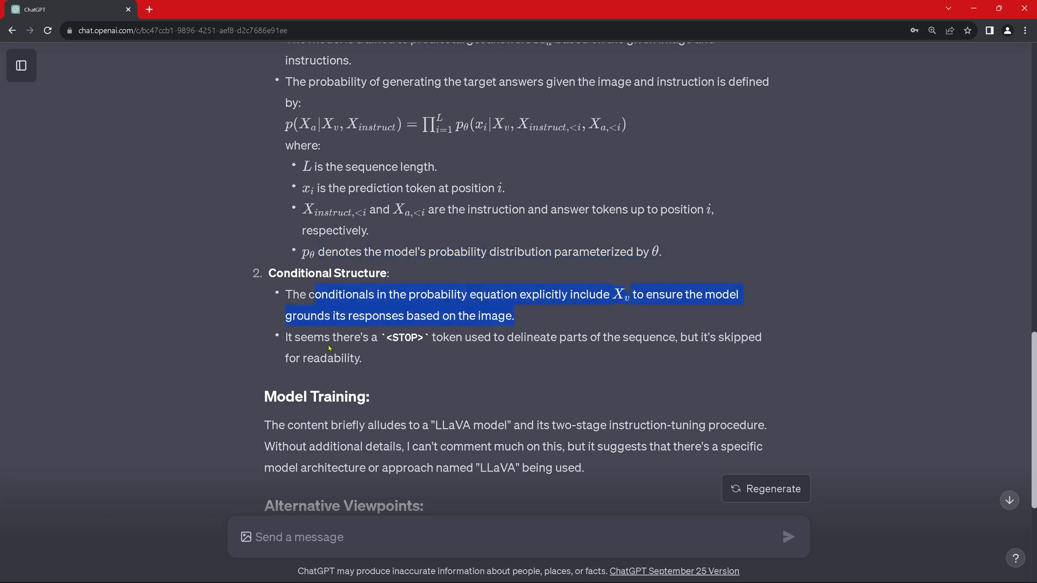
{"action": "left_click_drag", "start_coordinate": [345, 337], "coordinate": [656, 337]}
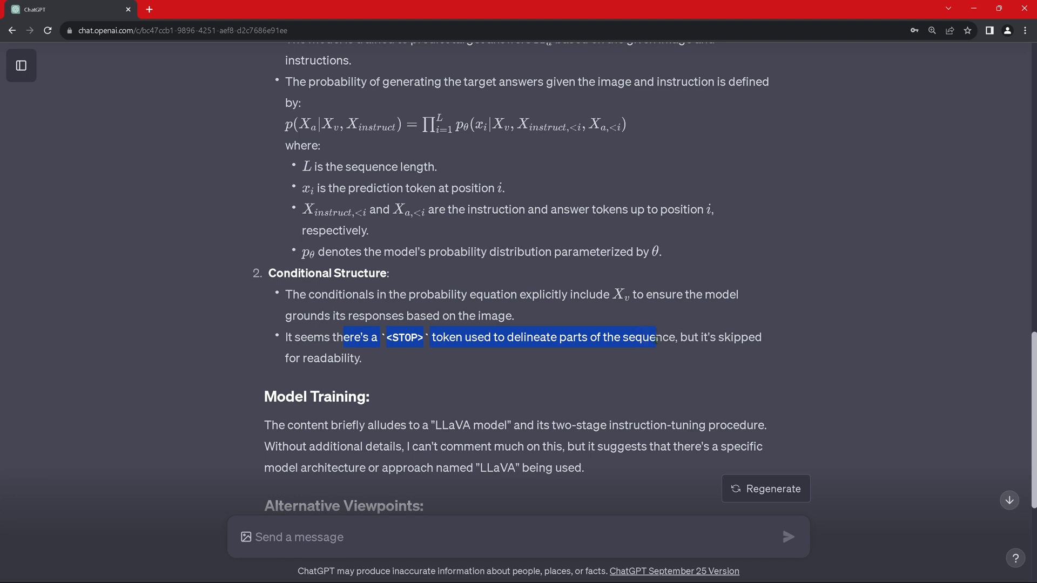
{"action": "scroll", "scroll_direction": "down", "scroll_amount": 3}
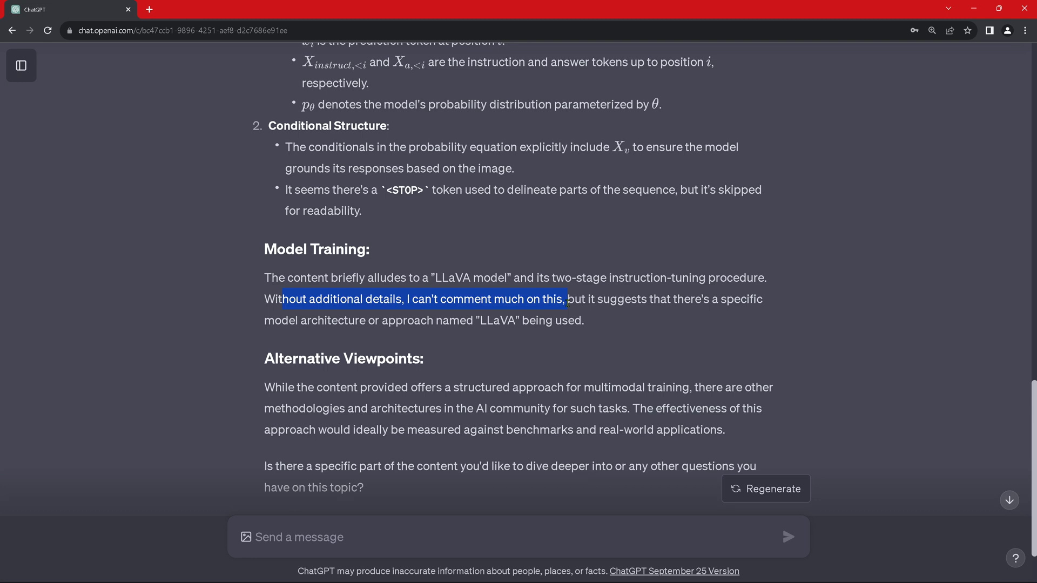
{"action": "left_click_drag", "start_coordinate": [566, 299], "coordinate": [583, 321]}
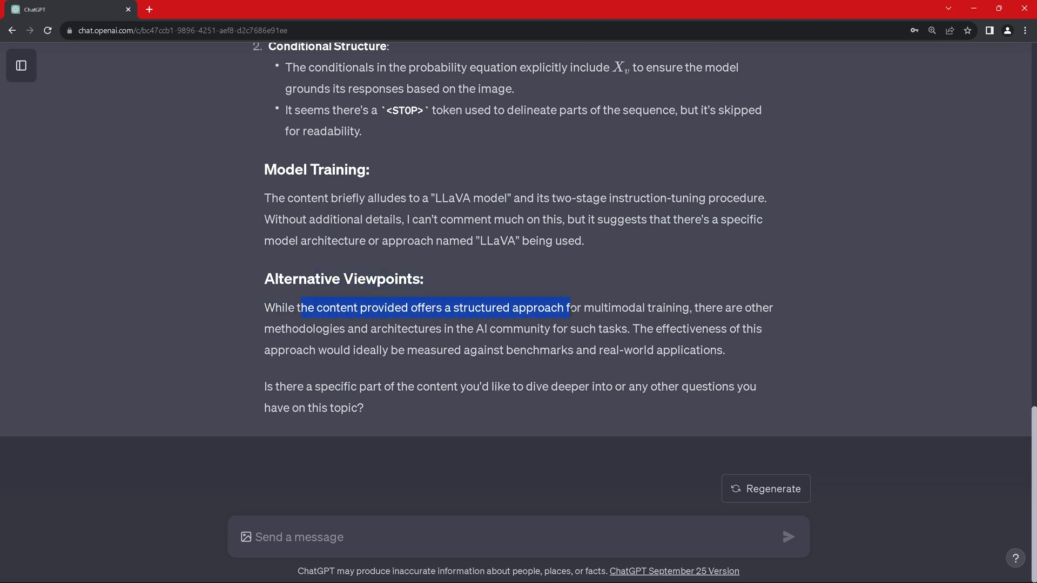
{"action": "left_click_drag", "start_coordinate": [567, 307], "coordinate": [389, 328]}
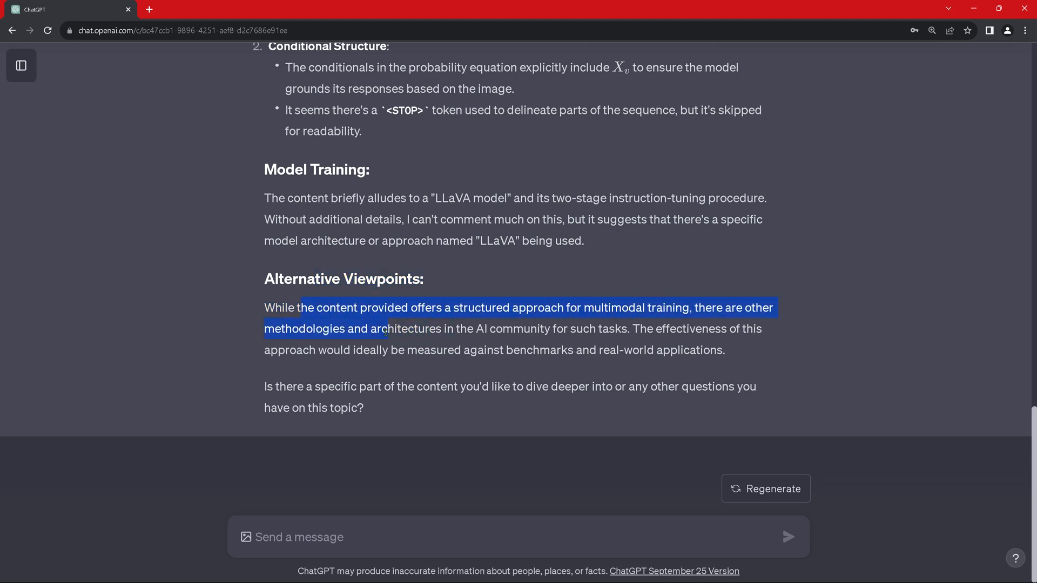
{"action": "left_click_drag", "start_coordinate": [387, 329], "coordinate": [386, 350]}
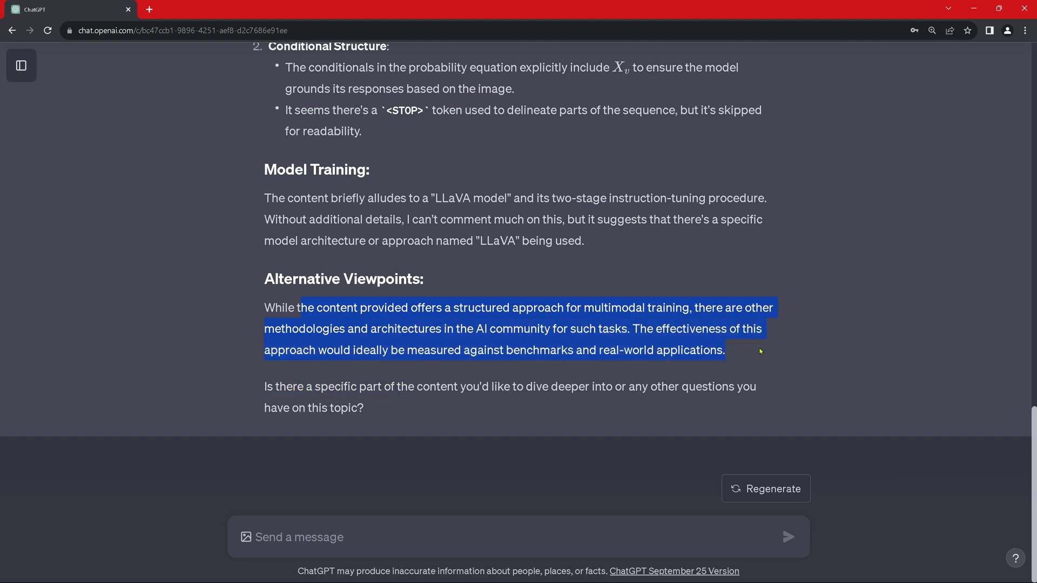
{"action": "mouse_move", "coordinate": [395, 410]}
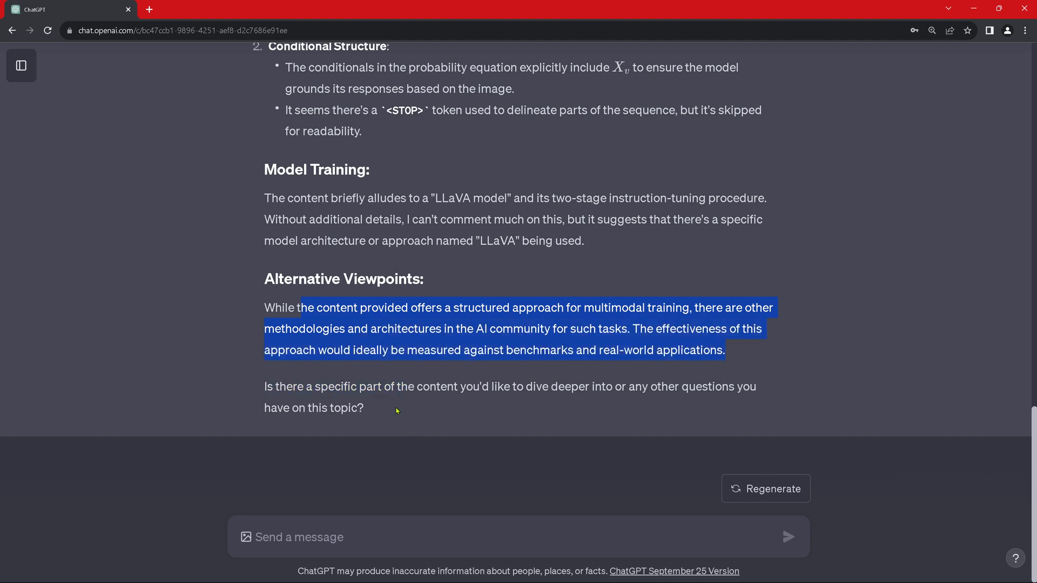
{"action": "scroll", "scroll_direction": "up", "scroll_amount": 3}
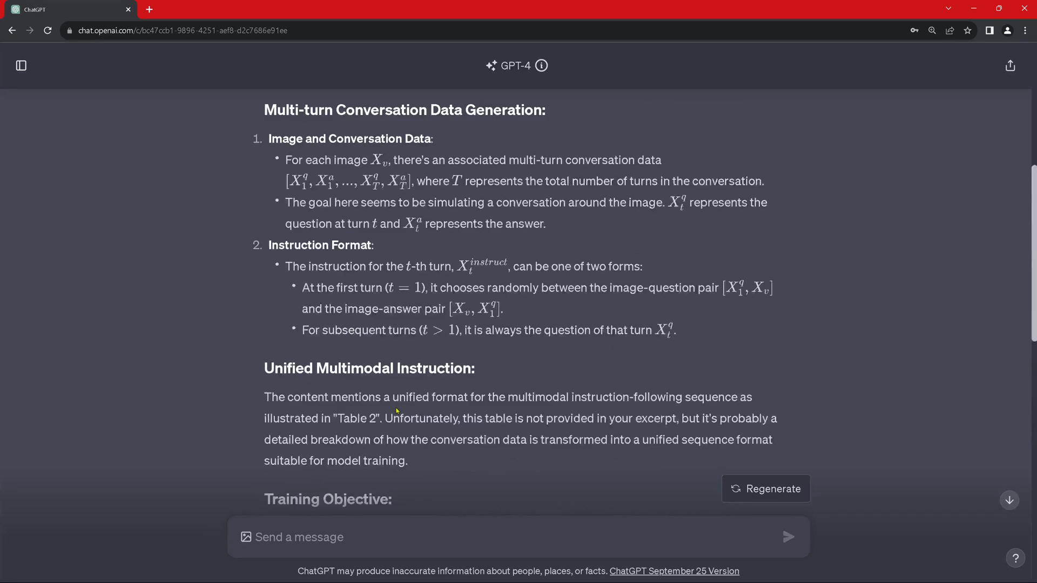
{"action": "scroll", "scroll_direction": "down", "scroll_amount": 3}
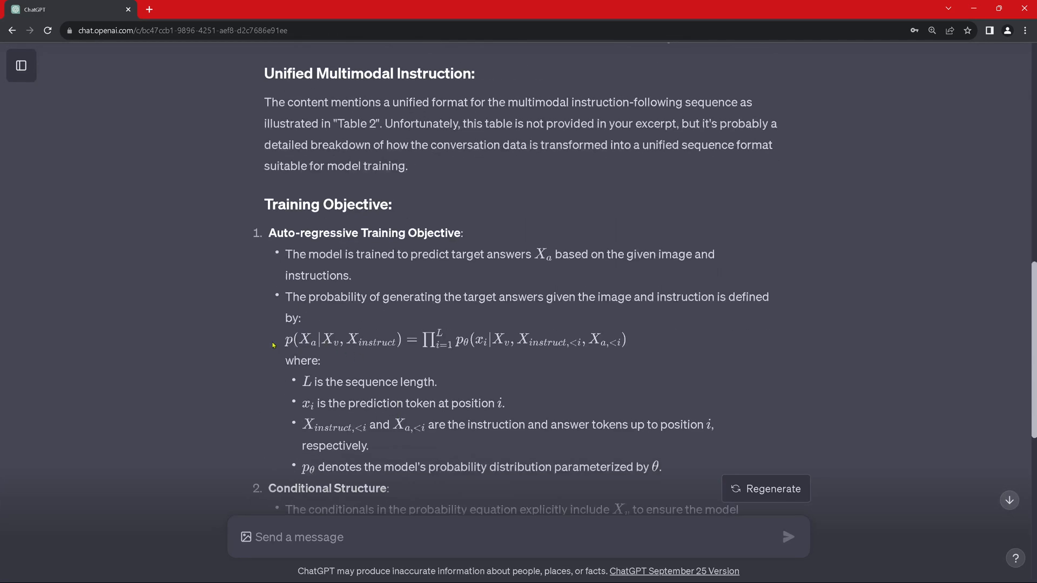
{"action": "left_click_drag", "start_coordinate": [283, 339], "coordinate": [626, 339]}
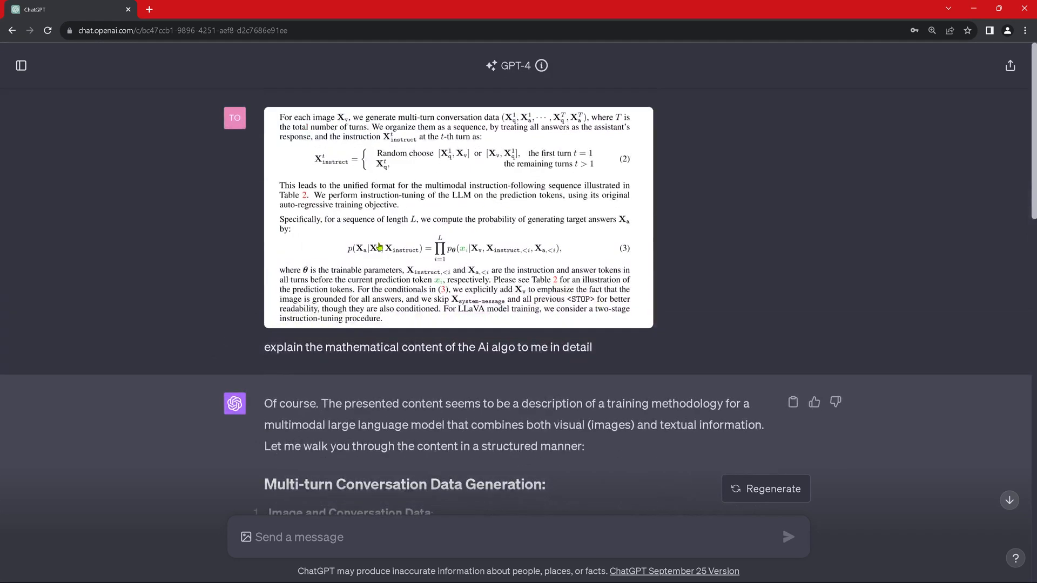
{"action": "mouse_move", "coordinate": [436, 232]}
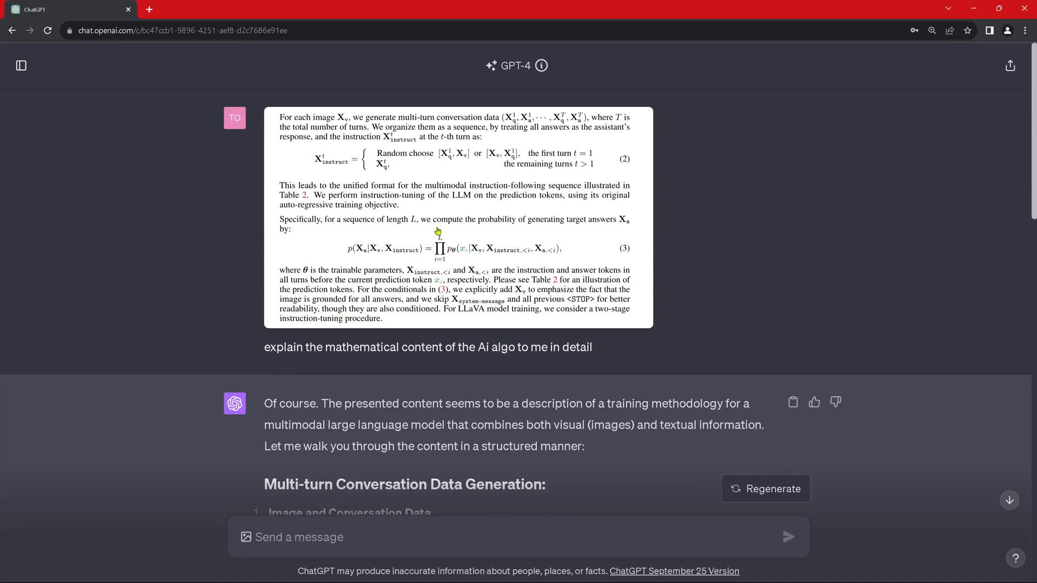
{"action": "mouse_move", "coordinate": [515, 226]}
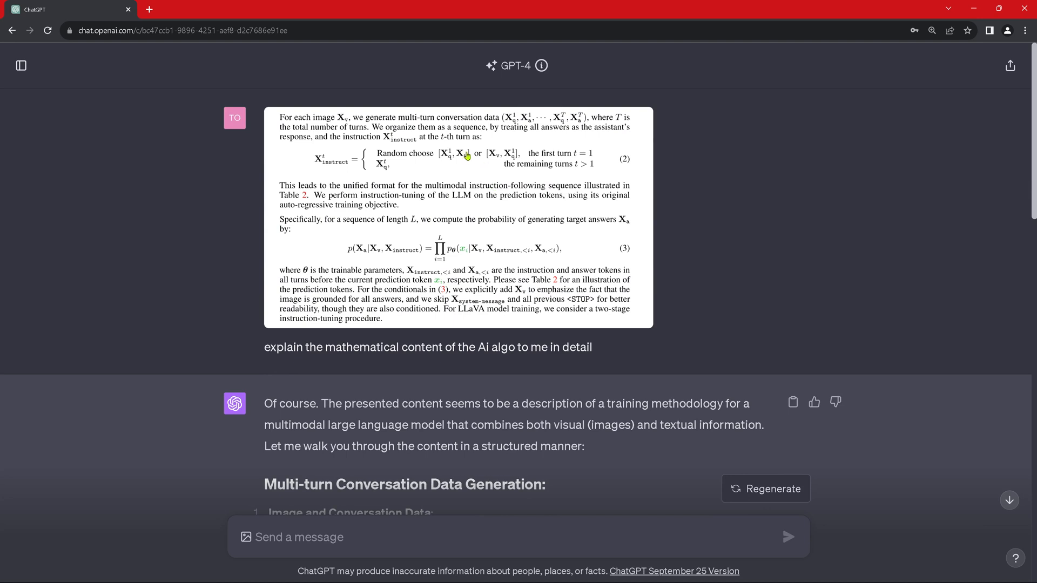
{"action": "mouse_move", "coordinate": [544, 256]}
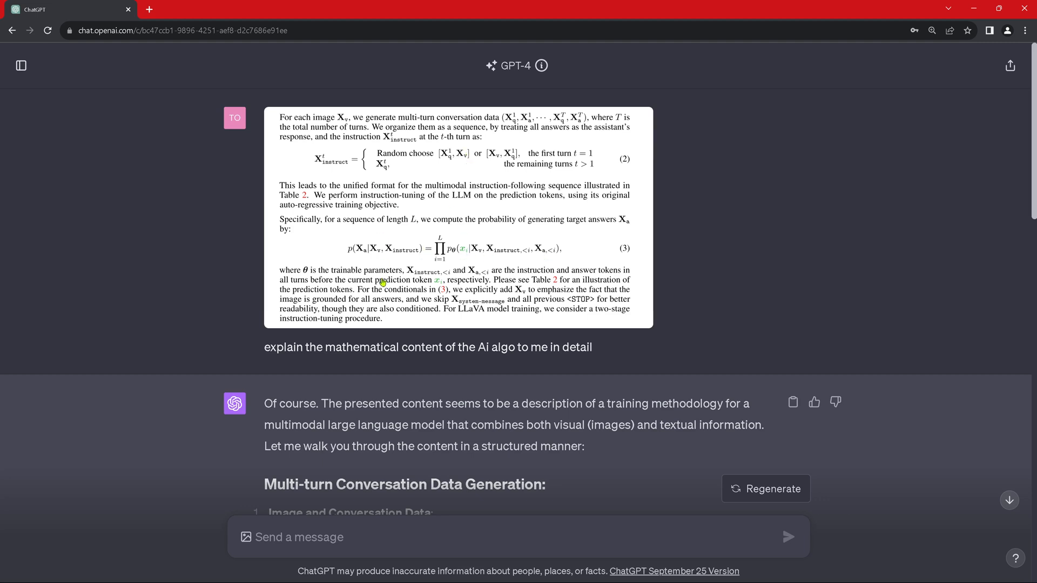
{"action": "scroll", "scroll_direction": "down", "scroll_amount": 3}
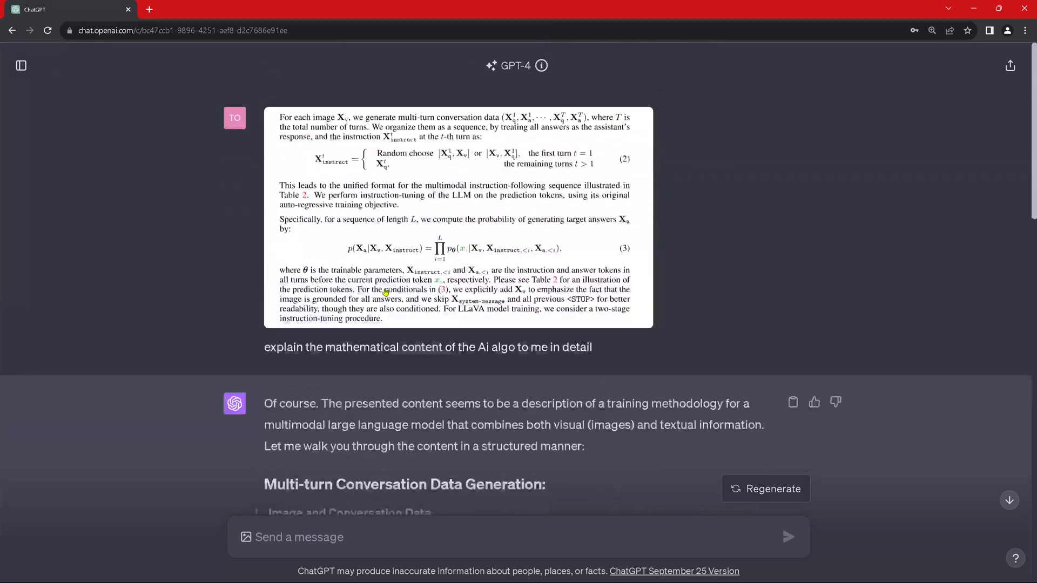
{"action": "mouse_move", "coordinate": [474, 247]}
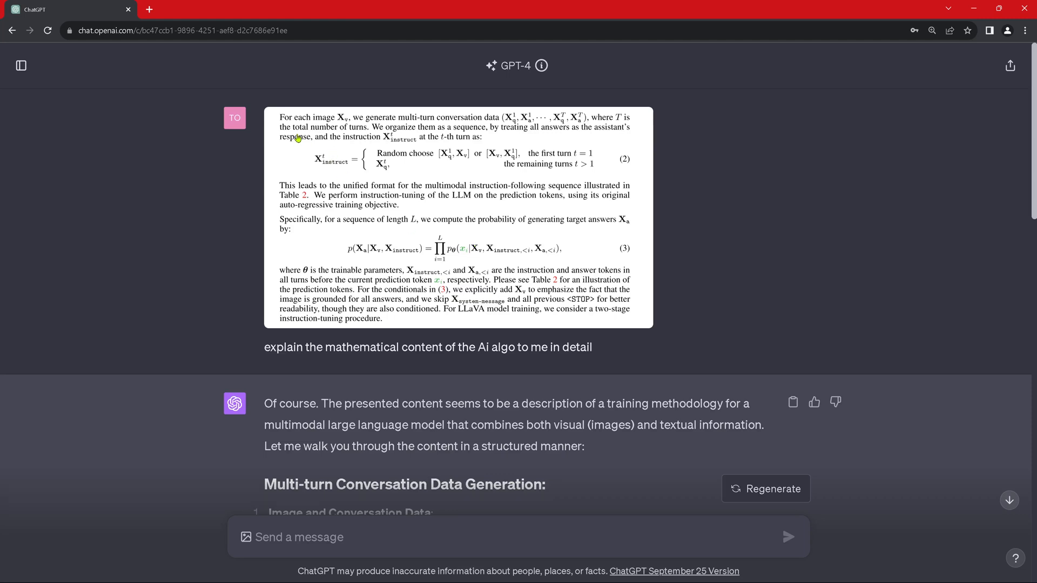
{"action": "mouse_move", "coordinate": [282, 120]}
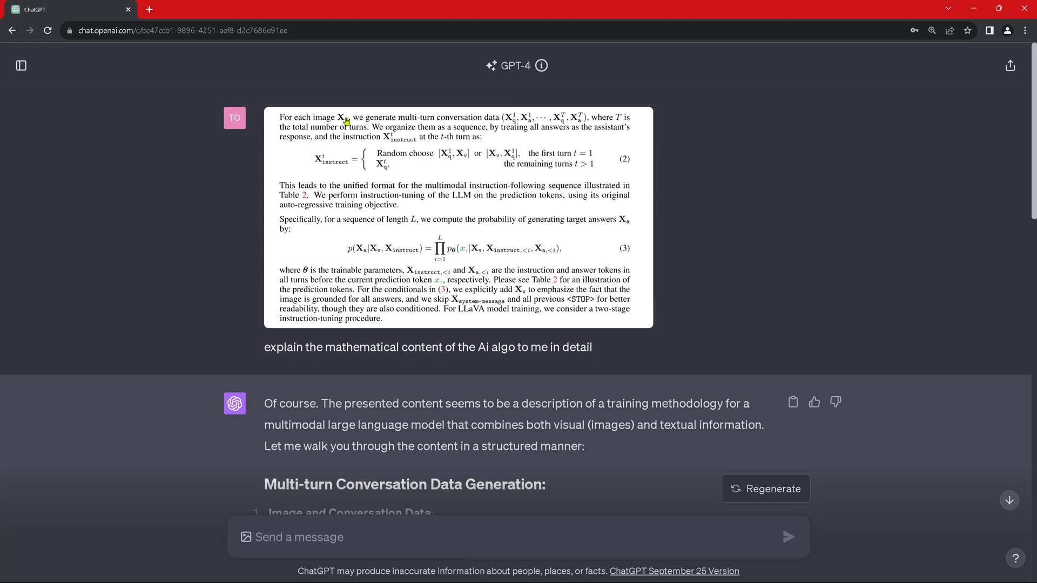
{"action": "mouse_move", "coordinate": [536, 245]}
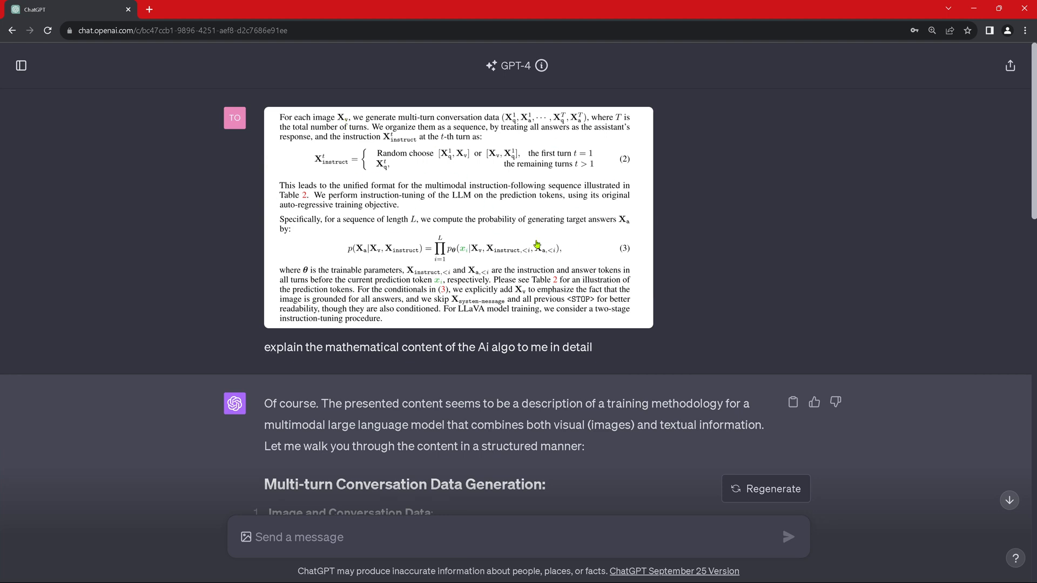
{"action": "mouse_move", "coordinate": [578, 239]}
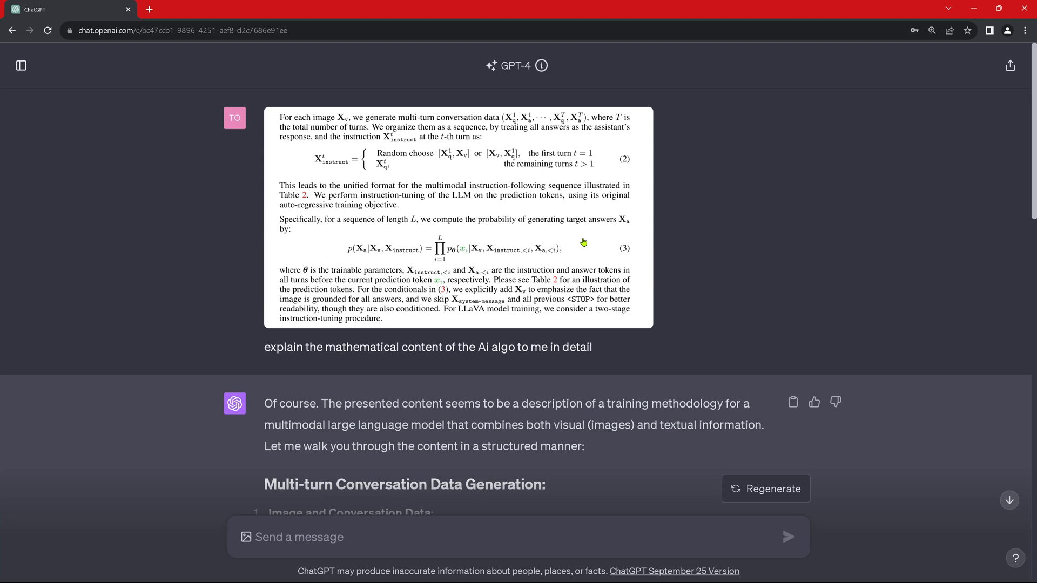
{"action": "mouse_move", "coordinate": [674, 264]}
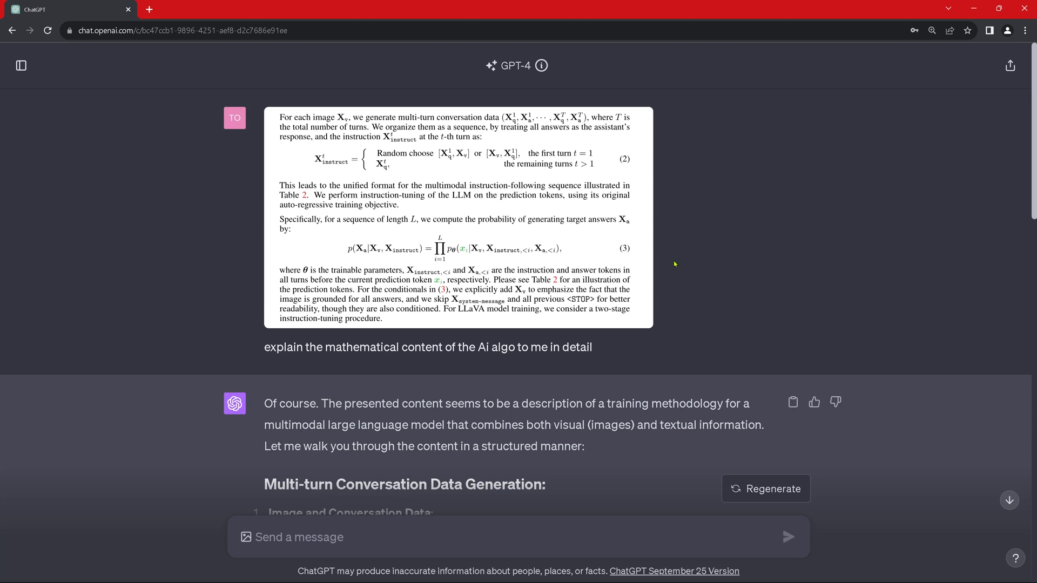
{"action": "mouse_move", "coordinate": [684, 317]}
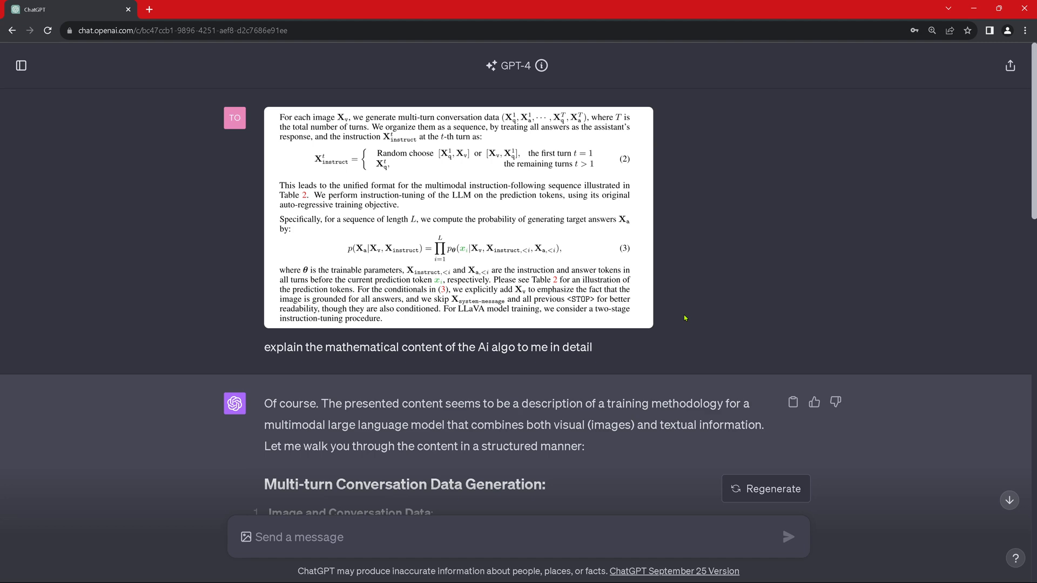
{"action": "scroll", "scroll_direction": "down", "scroll_amount": 3}
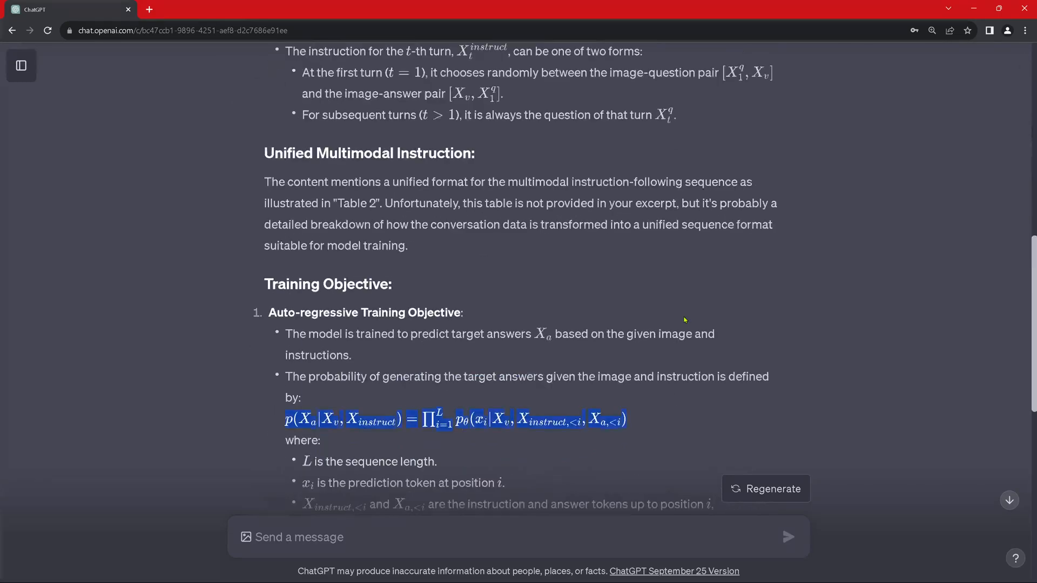
Scroll through the third regenerated reply with the simplified probability_Xa_given_Xv_Xinstruct function.
{"action": "scroll", "scroll_direction": "down", "scroll_amount": 3}
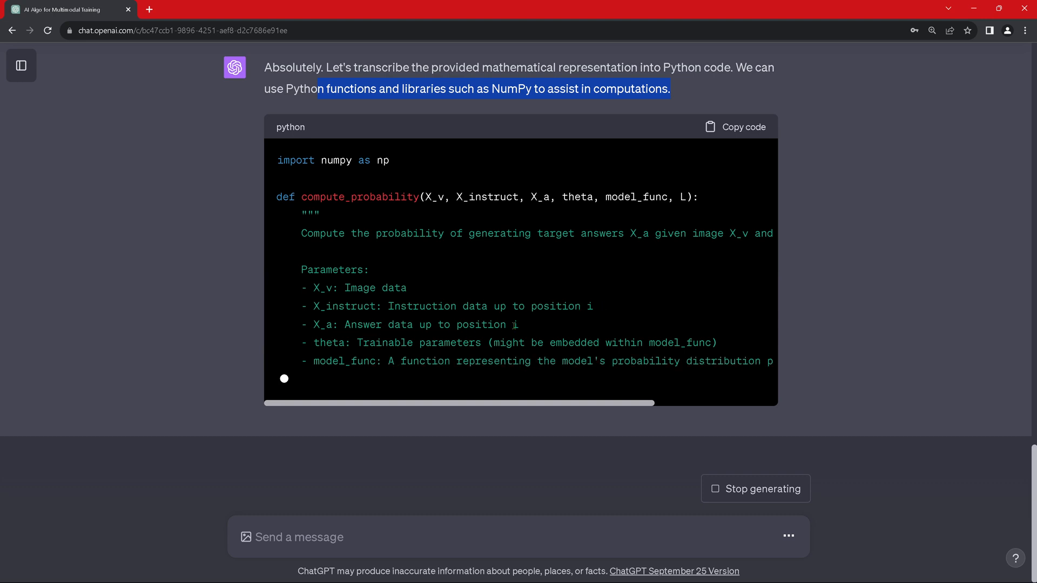
{"action": "scroll", "scroll_direction": "down", "scroll_amount": 3}
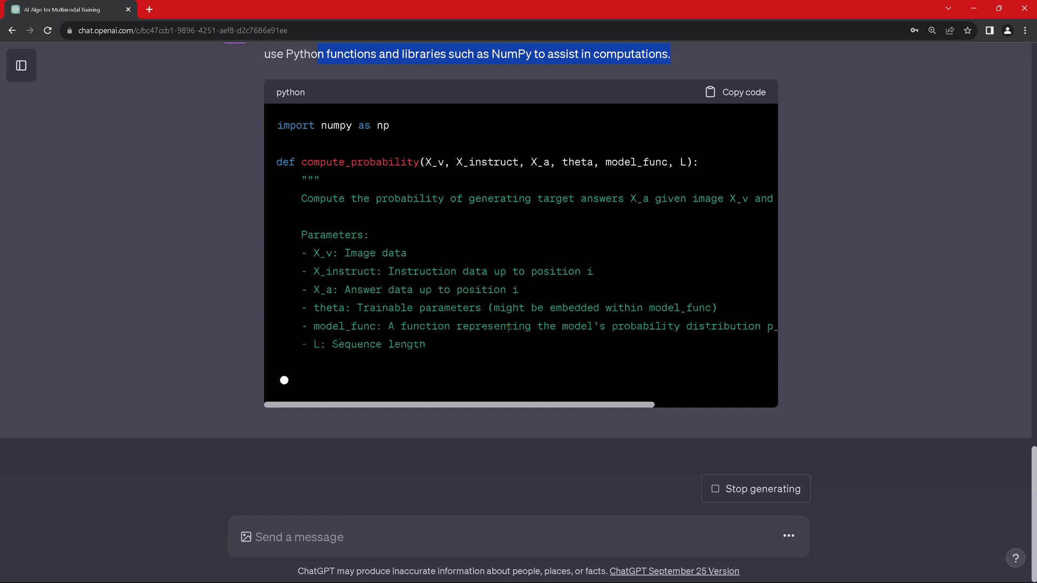
{"action": "scroll", "scroll_direction": "down", "scroll_amount": 3}
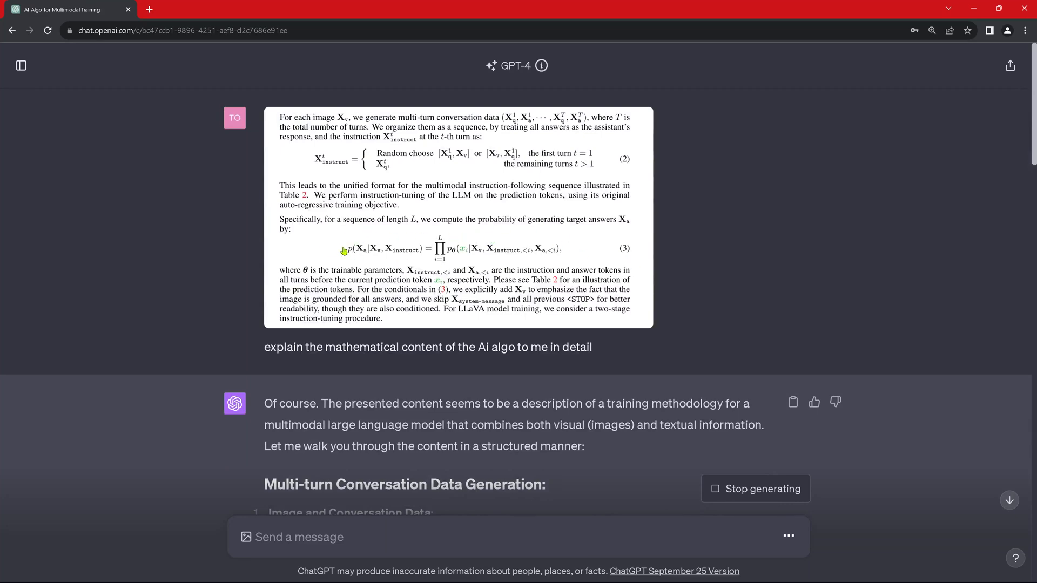
{"action": "scroll", "scroll_direction": "down", "scroll_amount": 3}
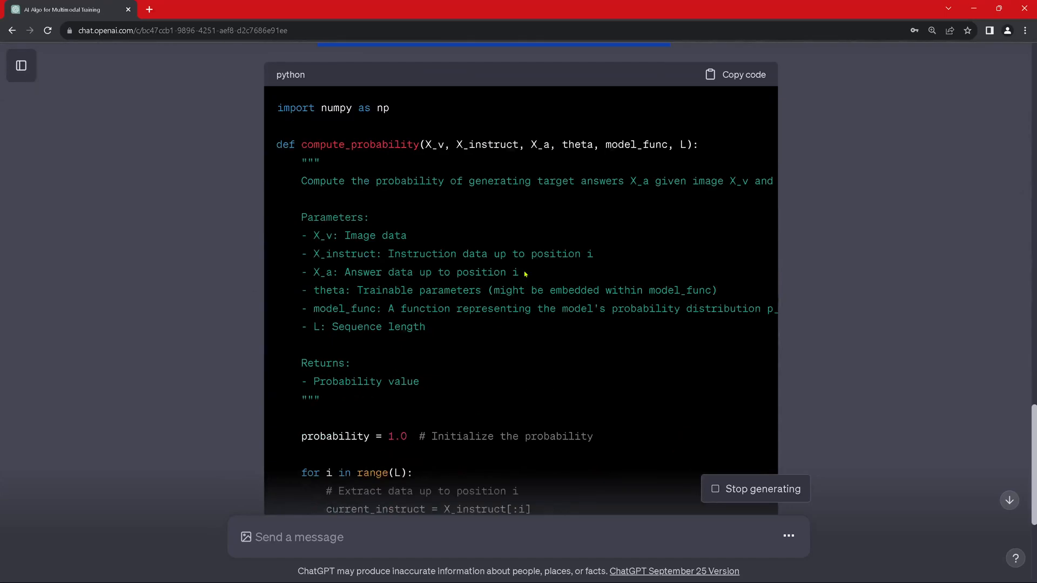
{"action": "scroll", "scroll_direction": "down", "scroll_amount": 3}
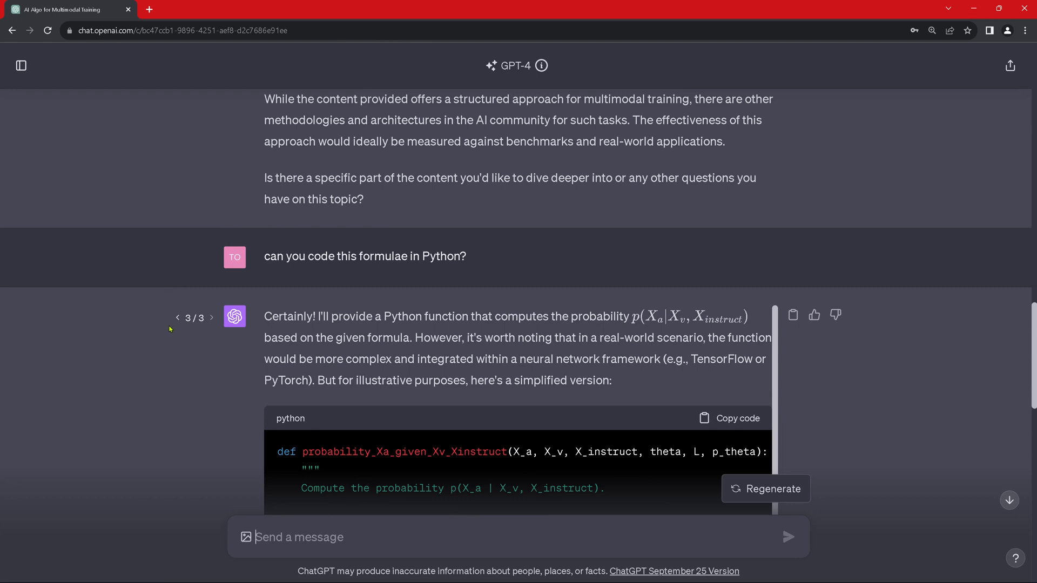
{"action": "mouse_move", "coordinate": [182, 329]}
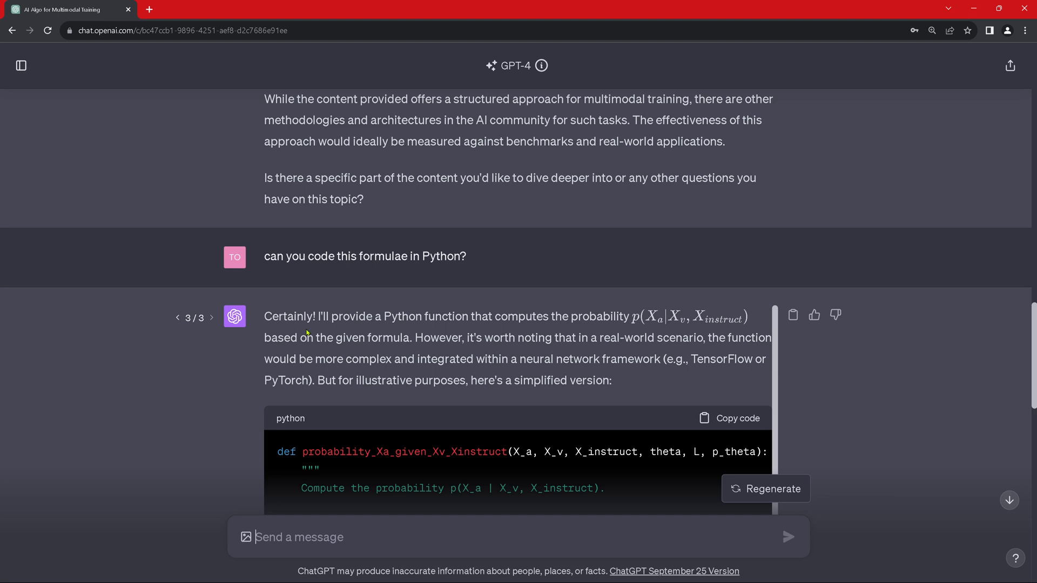
{"action": "scroll", "scroll_direction": "down", "scroll_amount": 3}
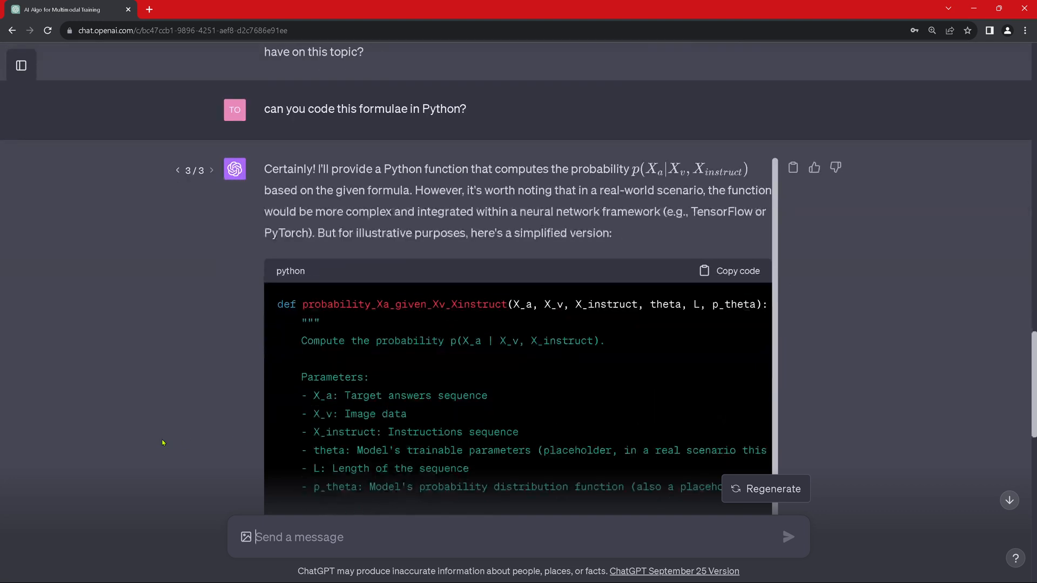
{"action": "left_click_drag", "start_coordinate": [318, 168], "coordinate": [463, 168]}
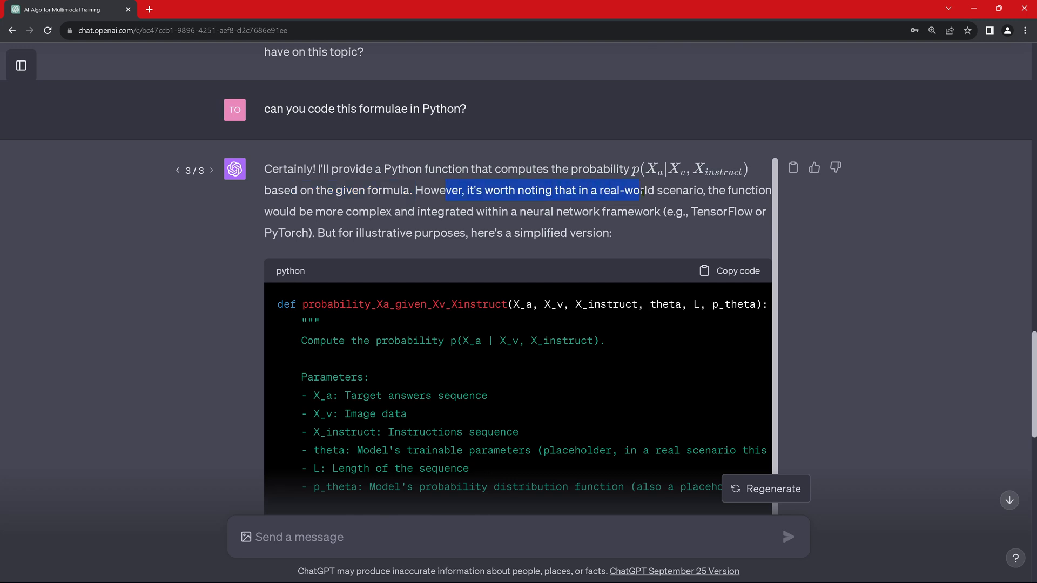
{"action": "left_click_drag", "start_coordinate": [622, 190], "coordinate": [350, 212]}
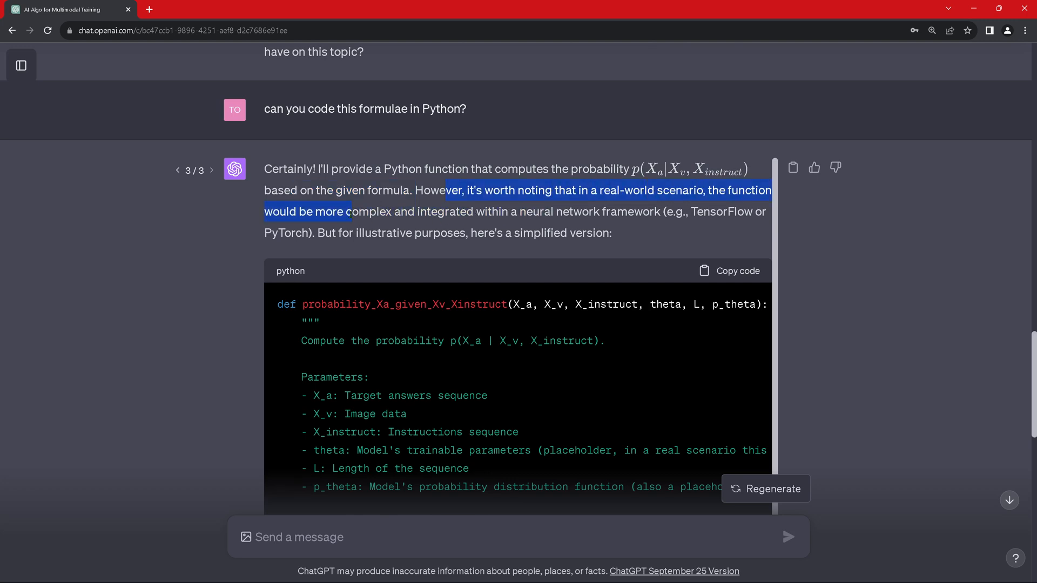
{"action": "left_click_drag", "start_coordinate": [352, 212], "coordinate": [580, 211]}
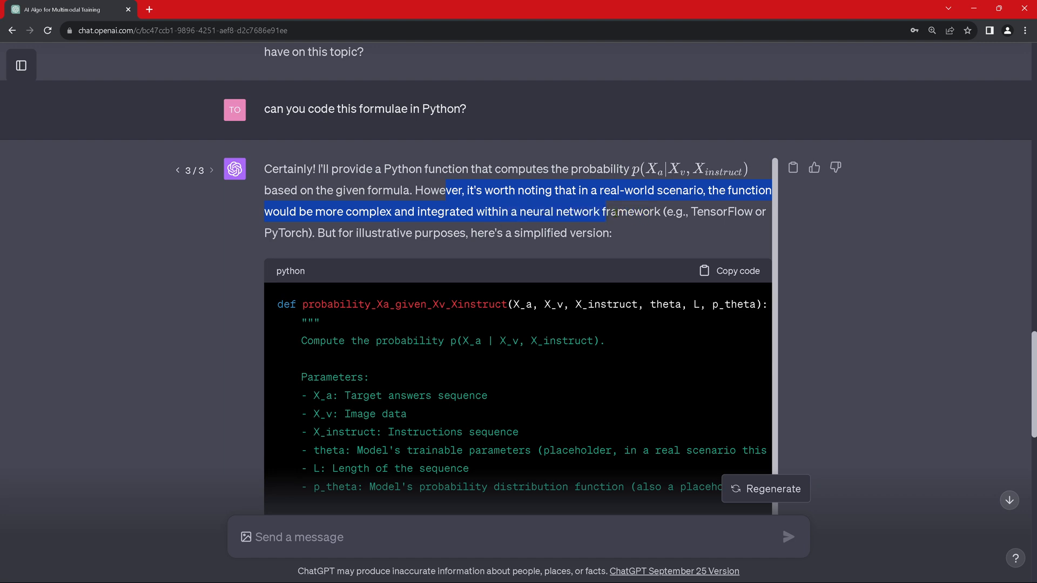
{"action": "left_click_drag", "start_coordinate": [613, 212], "coordinate": [301, 232]}
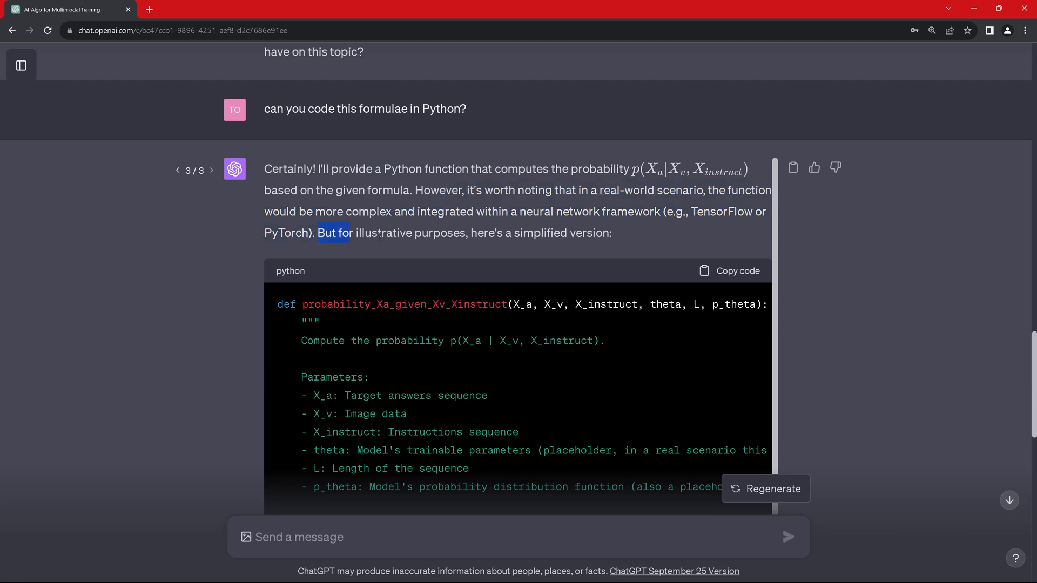
{"action": "left_click_drag", "start_coordinate": [334, 233], "coordinate": [611, 232]}
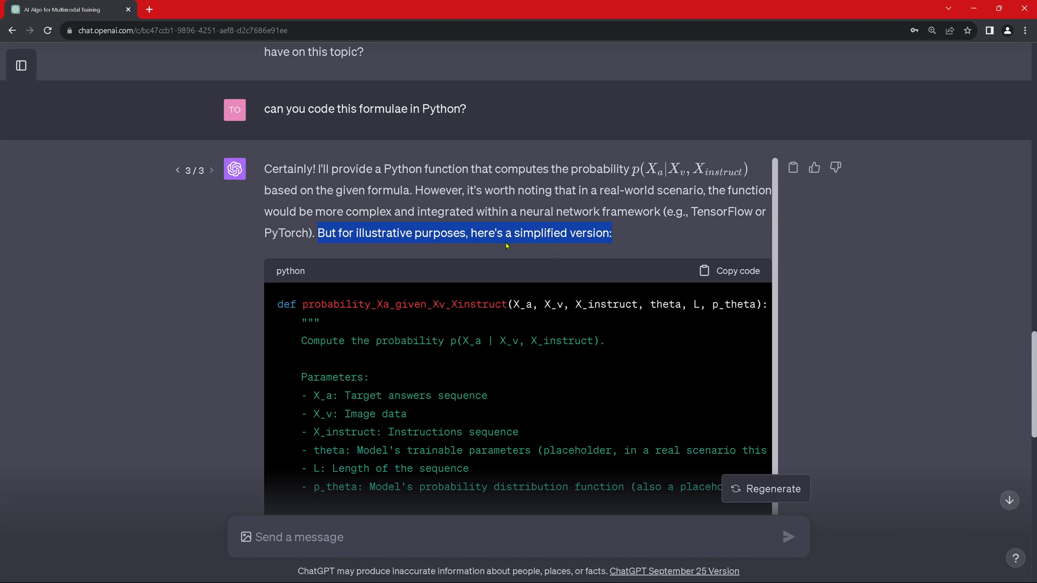
{"action": "scroll", "scroll_direction": "down", "scroll_amount": 3}
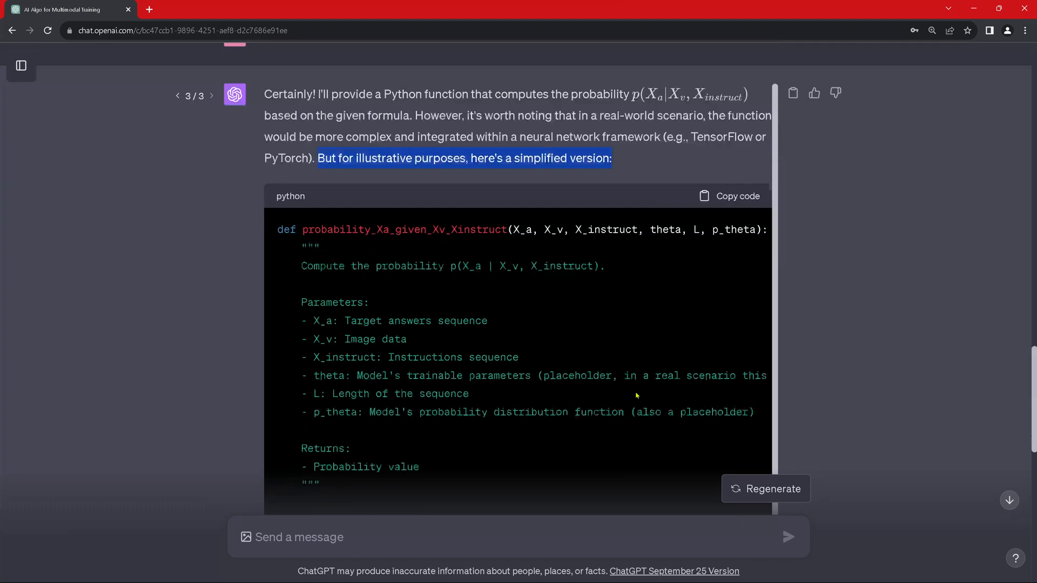
{"action": "scroll", "scroll_direction": "down", "scroll_amount": 3}
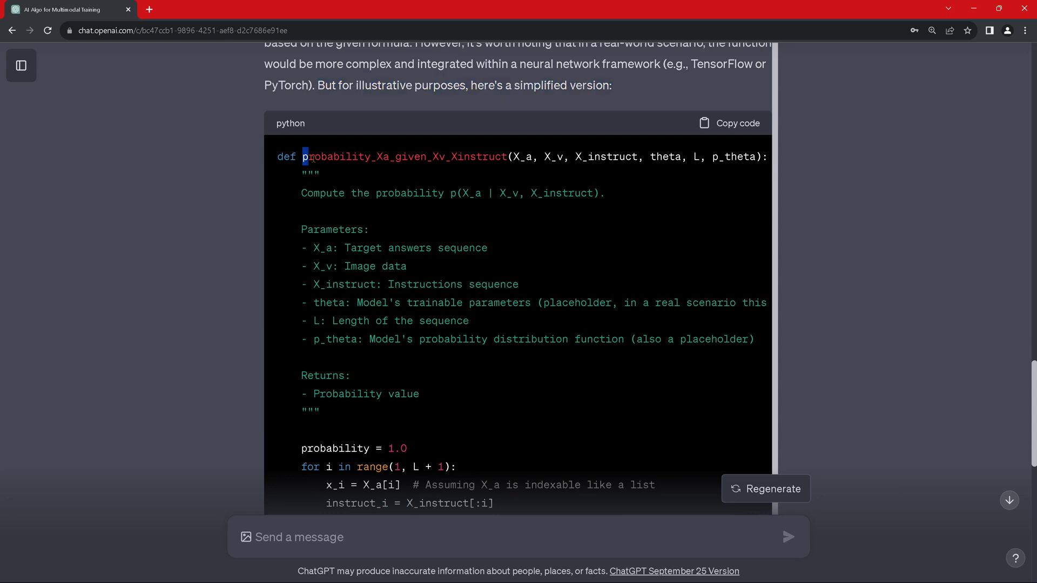
{"action": "double_click", "coordinate": [397, 156]}
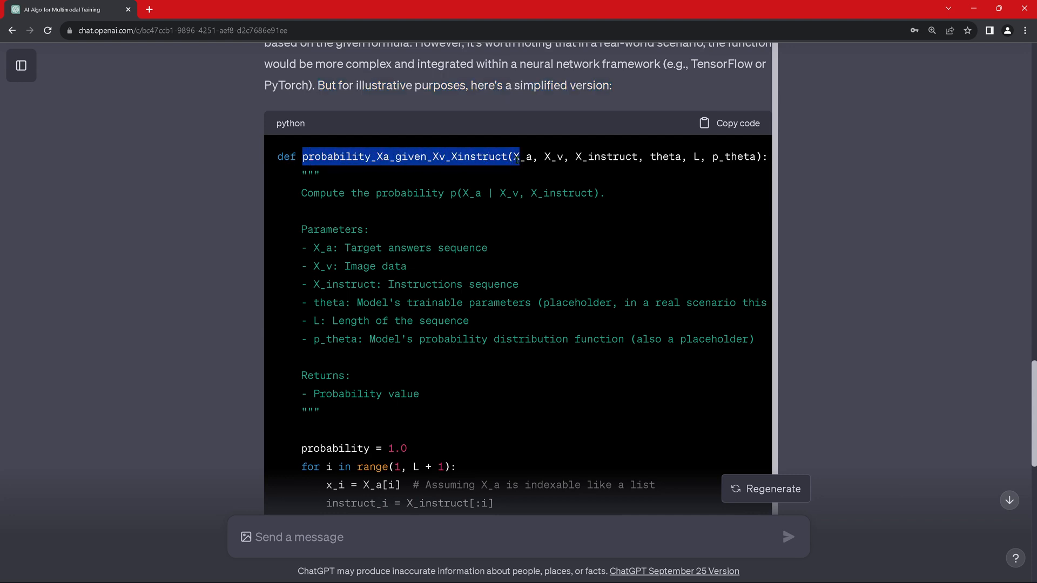
{"action": "left_click_drag", "start_coordinate": [314, 192], "coordinate": [495, 192]}
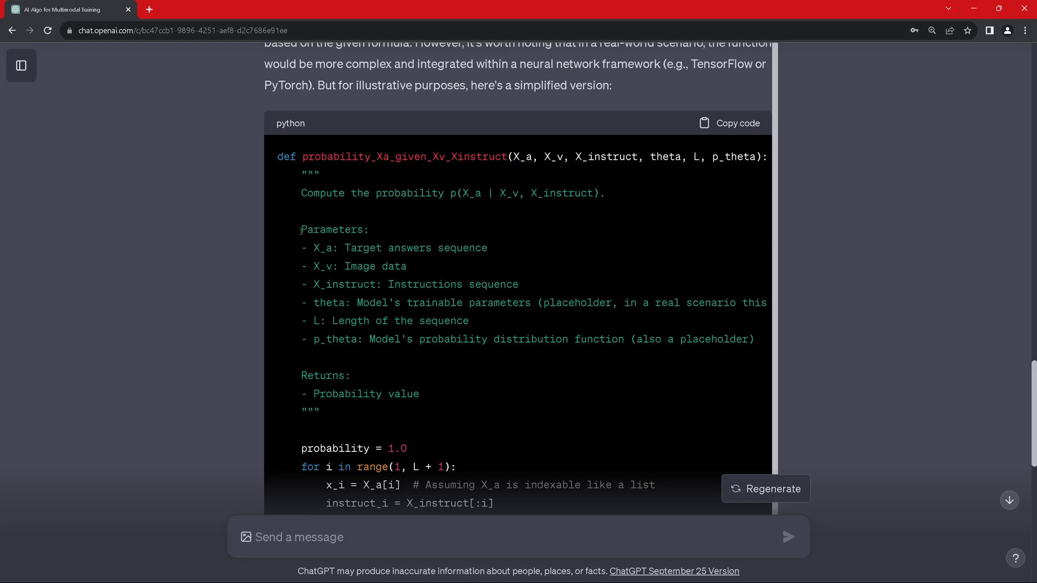
{"action": "left_click_drag", "start_coordinate": [300, 230], "coordinate": [752, 339]}
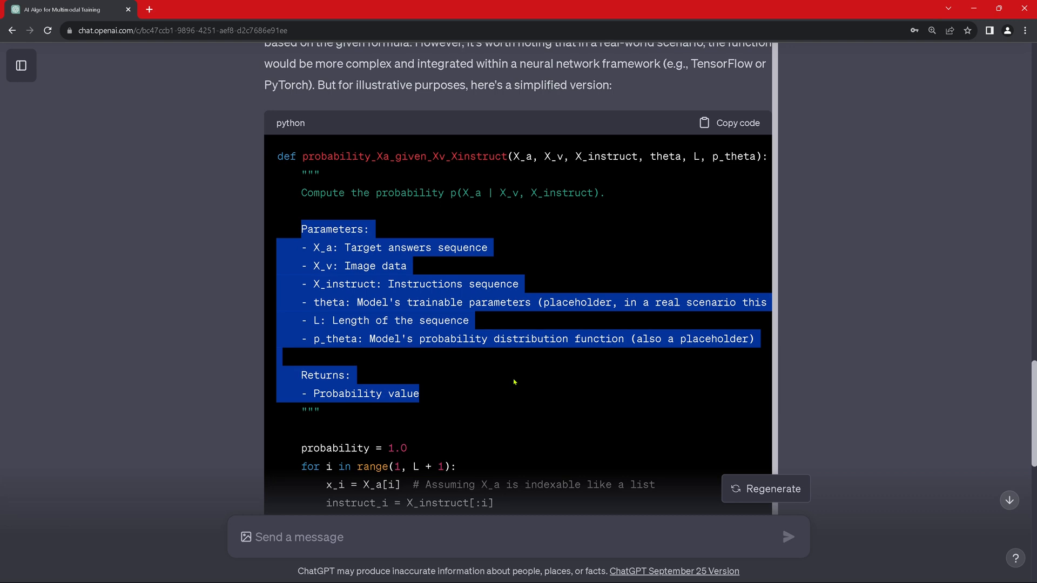
{"action": "scroll", "scroll_direction": "down", "scroll_amount": 3}
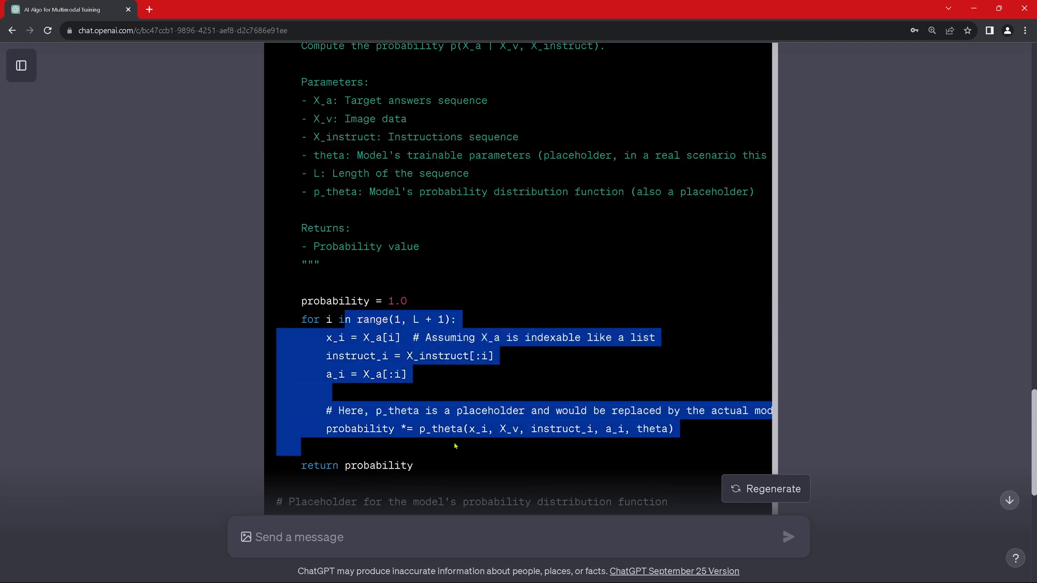
{"action": "scroll", "scroll_direction": "down", "scroll_amount": 3}
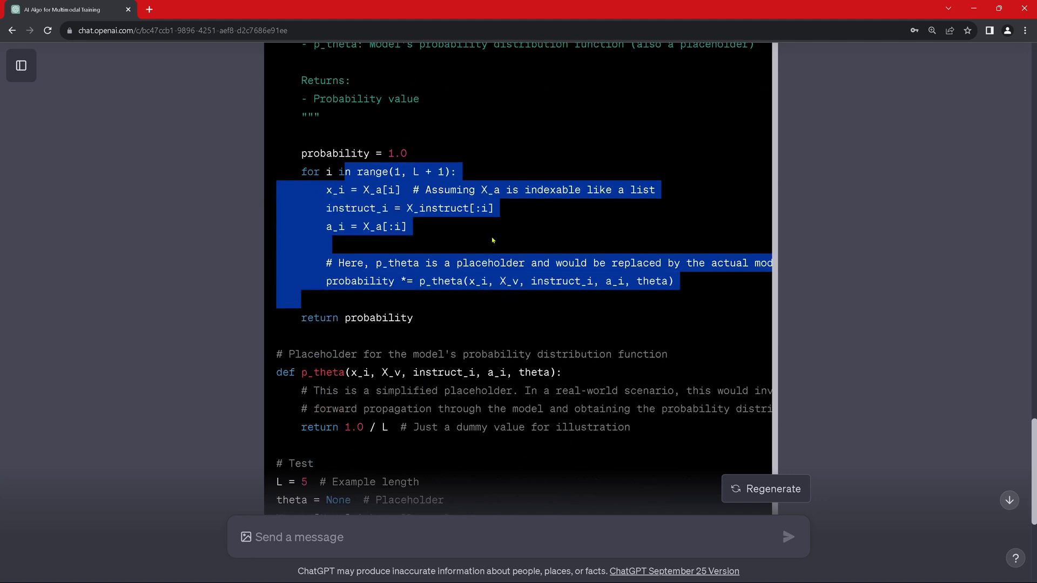
{"action": "scroll", "scroll_direction": "down", "scroll_amount": 3}
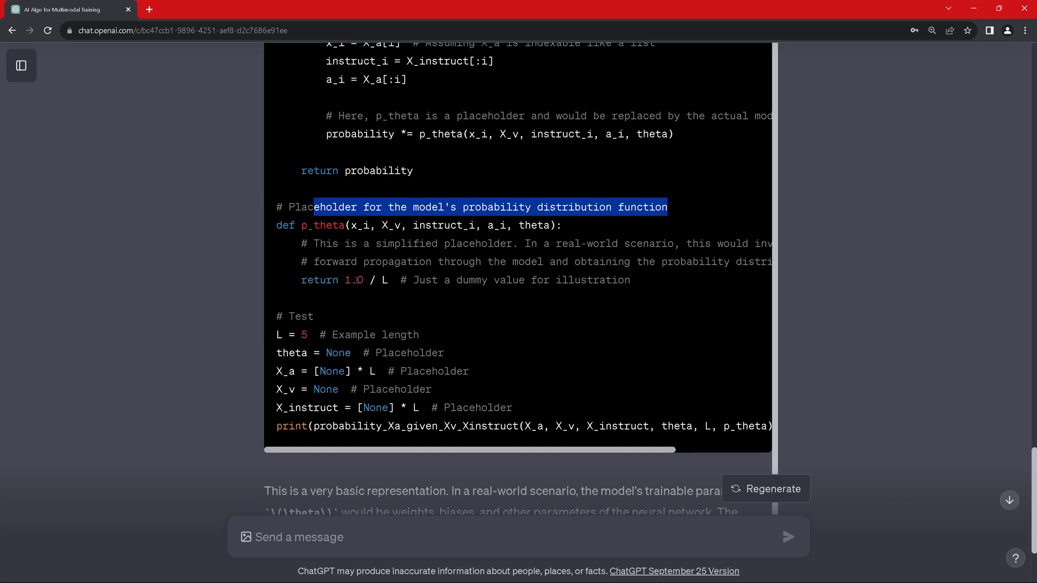
{"action": "double_click", "coordinate": [299, 316]}
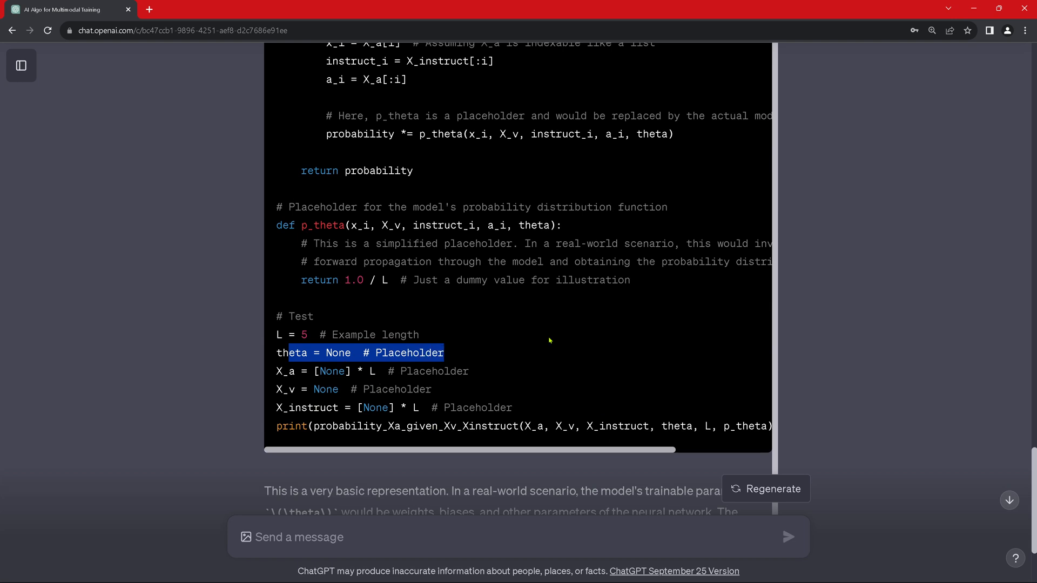
{"action": "scroll", "scroll_direction": "down", "scroll_amount": 3}
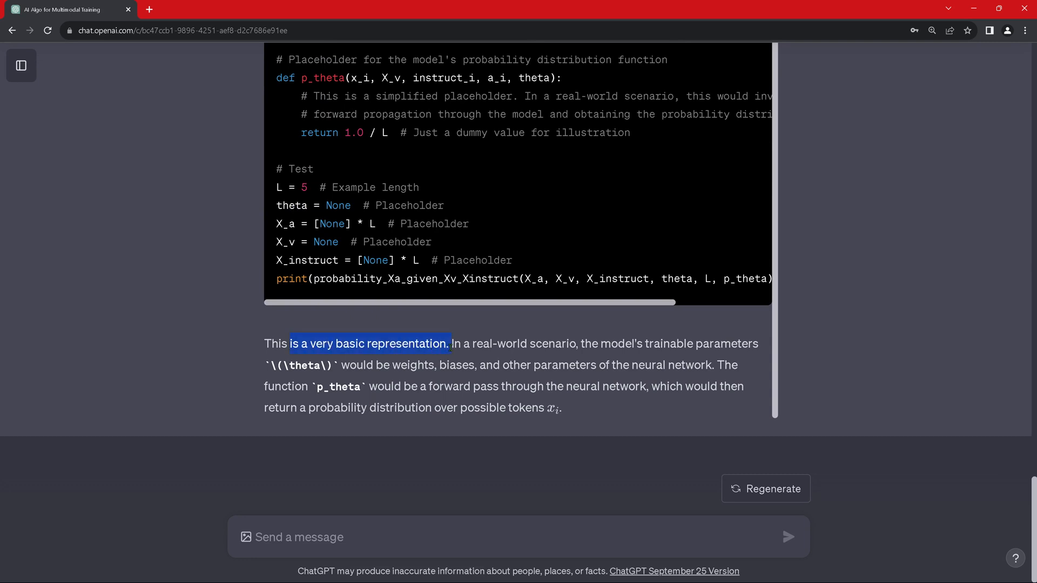
{"action": "left_click_drag", "start_coordinate": [448, 343], "coordinate": [637, 343]}
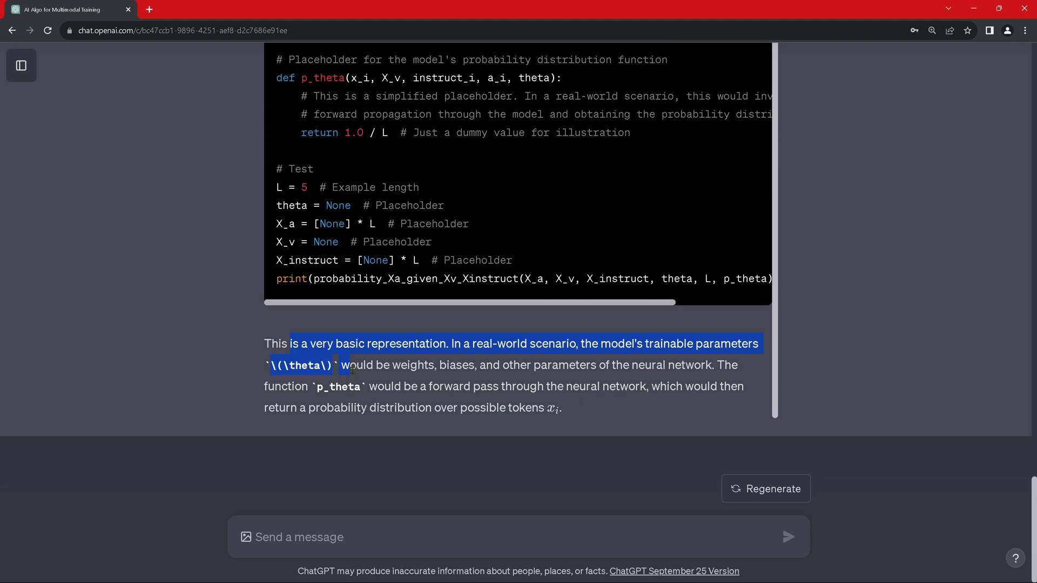
{"action": "left_click_drag", "start_coordinate": [342, 365], "coordinate": [587, 365]}
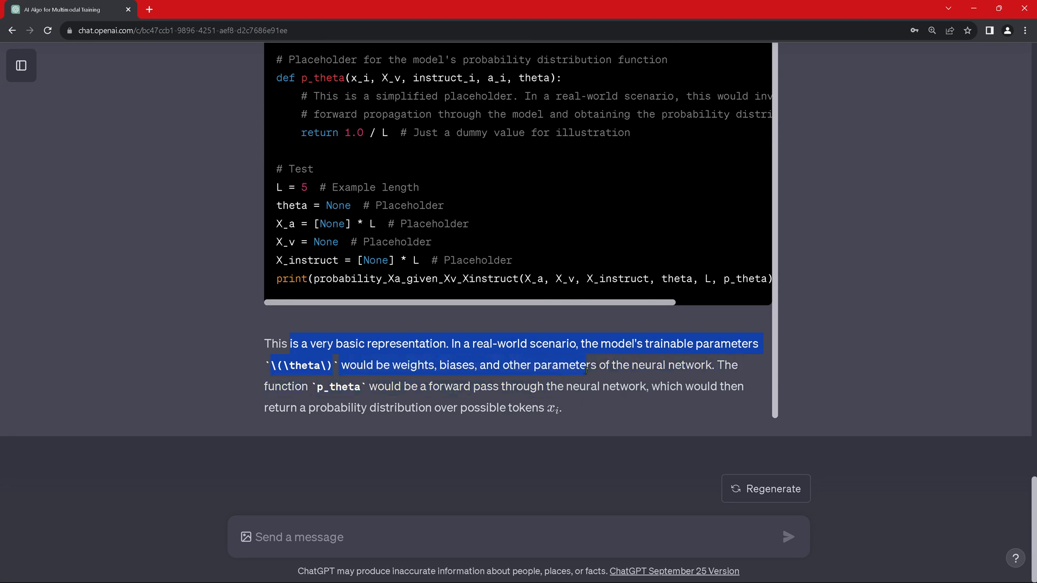
{"action": "left_click_drag", "start_coordinate": [585, 365], "coordinate": [435, 365]}
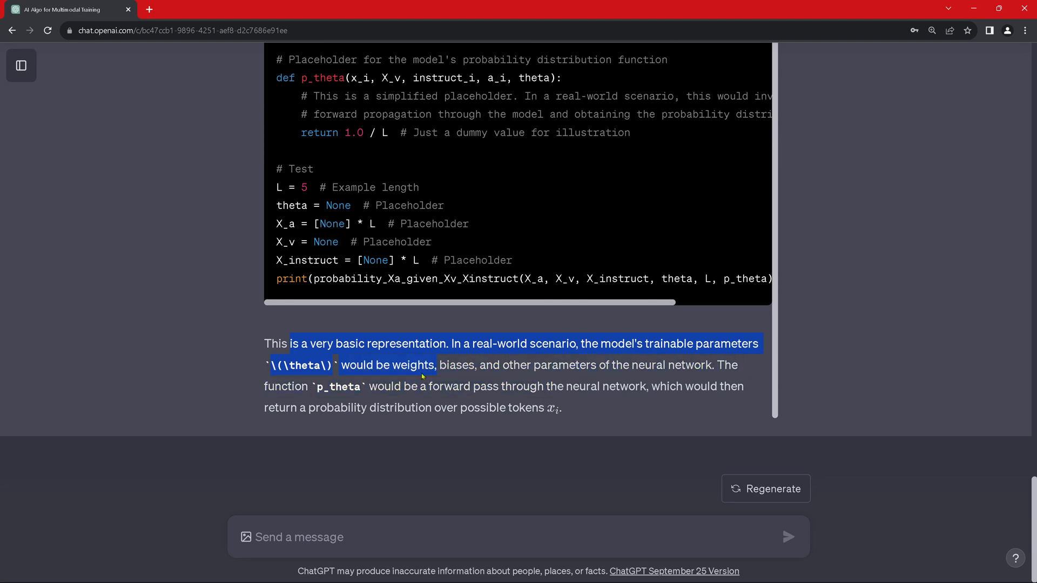
{"action": "left_click_drag", "start_coordinate": [421, 365], "coordinate": [542, 386]}
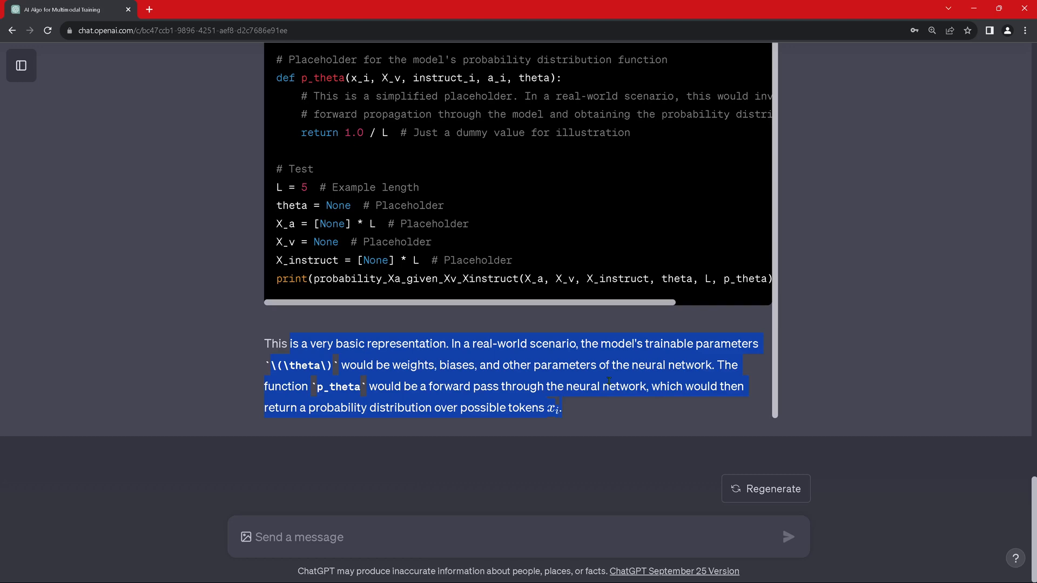
{"action": "mouse_move", "coordinate": [226, 394]}
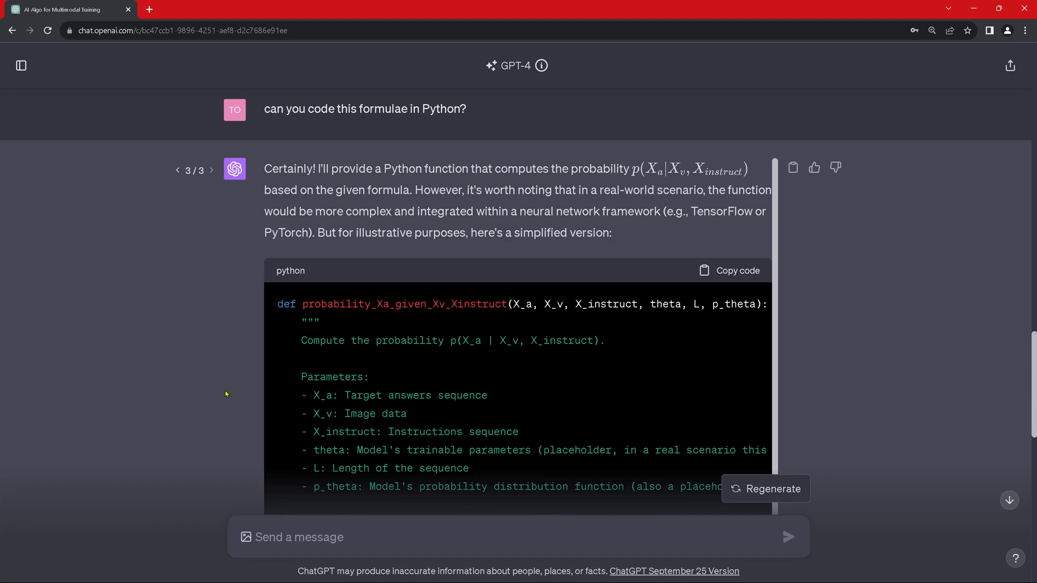
{"action": "scroll", "scroll_direction": "up", "scroll_amount": 3}
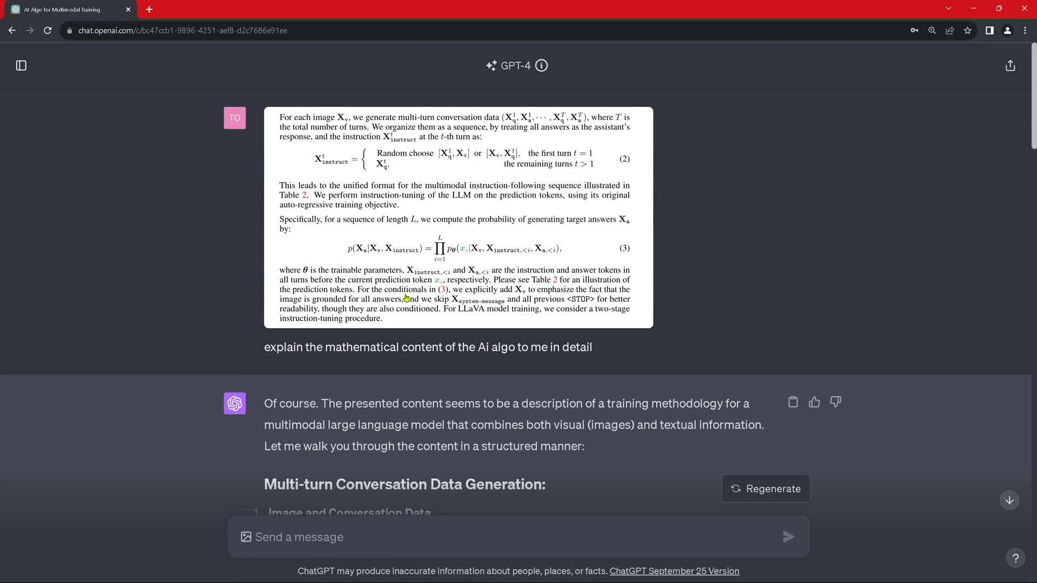
{"action": "mouse_move", "coordinate": [364, 258]}
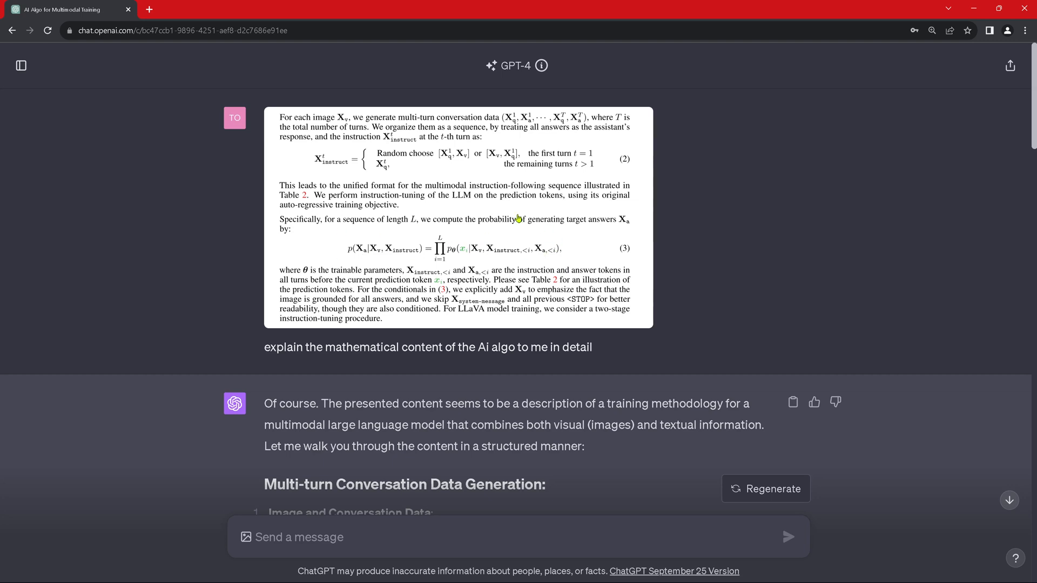
{"action": "mouse_move", "coordinate": [371, 257]}
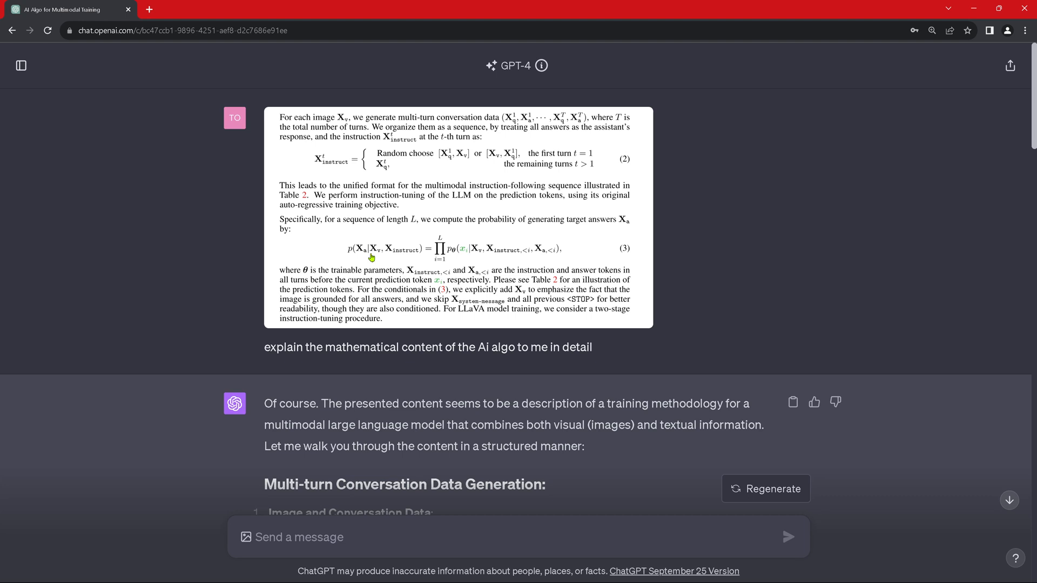
{"action": "mouse_move", "coordinate": [409, 198]}
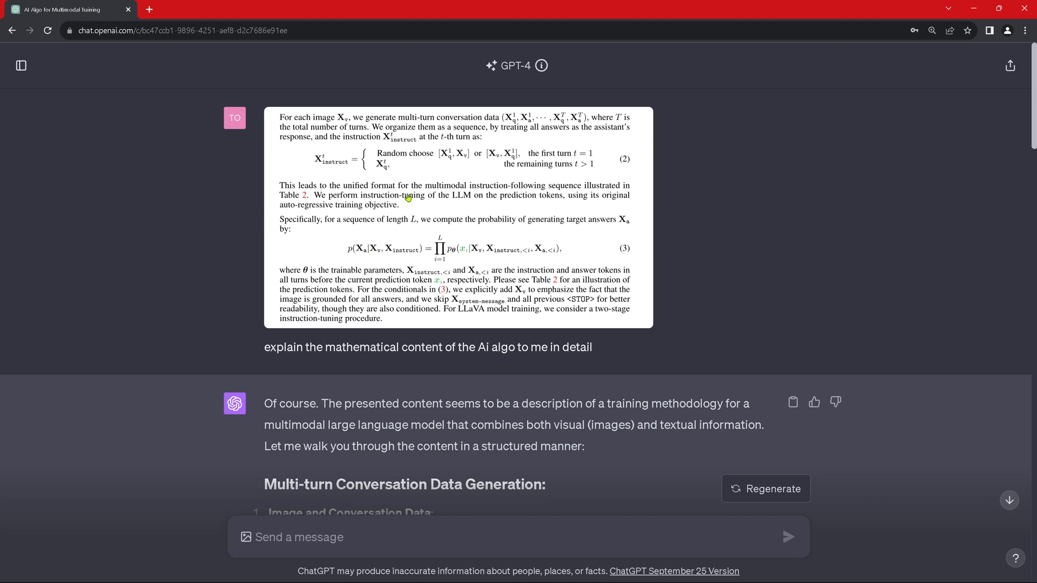
{"action": "mouse_move", "coordinate": [389, 322]}
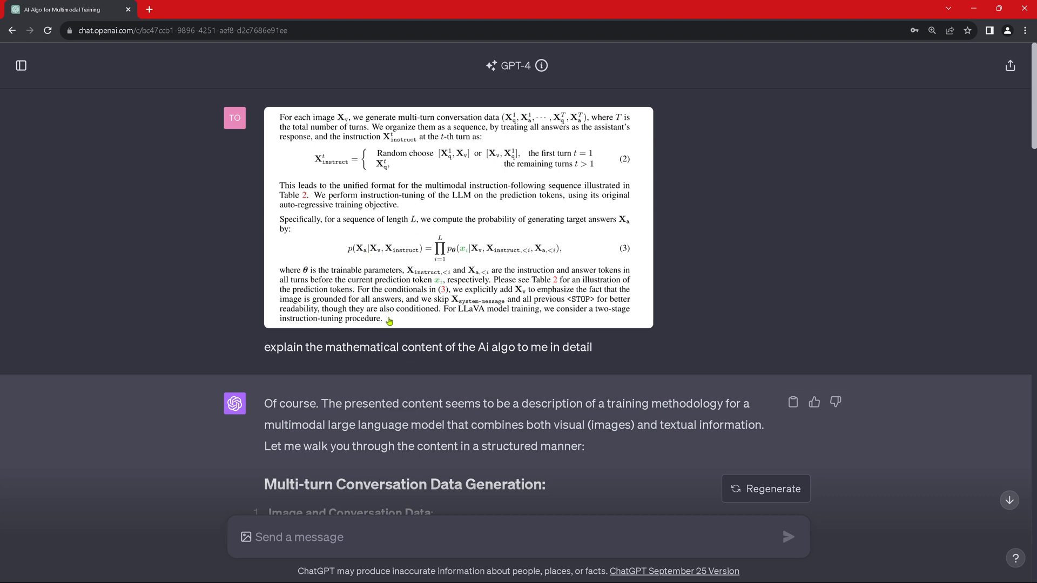
{"action": "scroll", "scroll_direction": "down", "scroll_amount": 3}
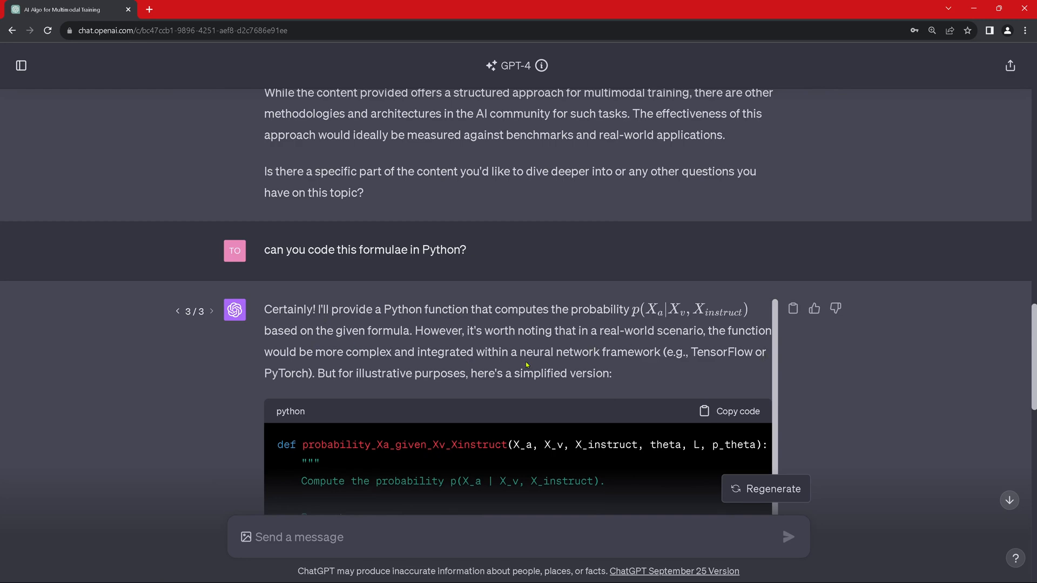
{"action": "scroll", "scroll_direction": "down", "scroll_amount": 3}
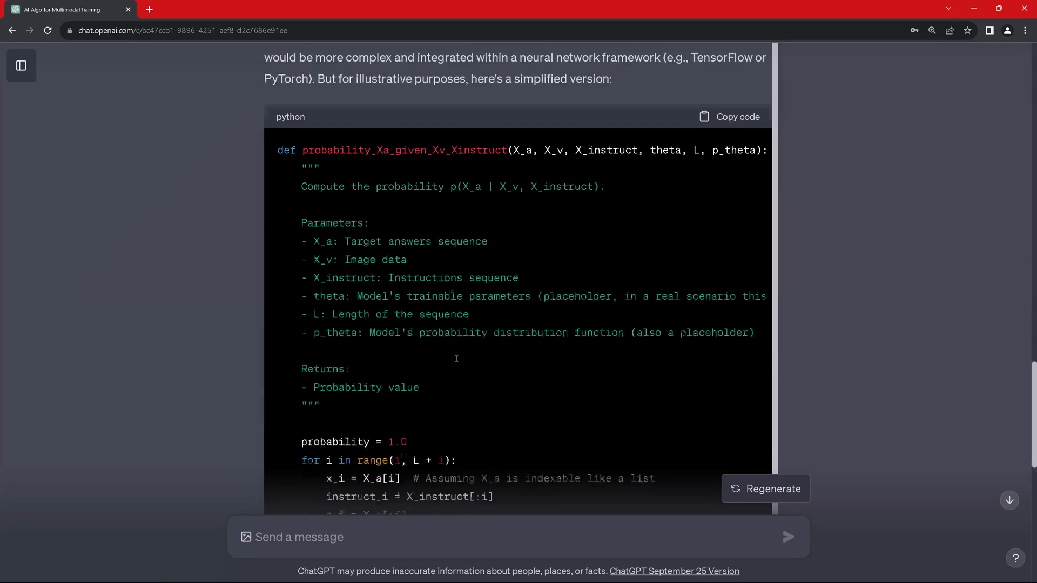